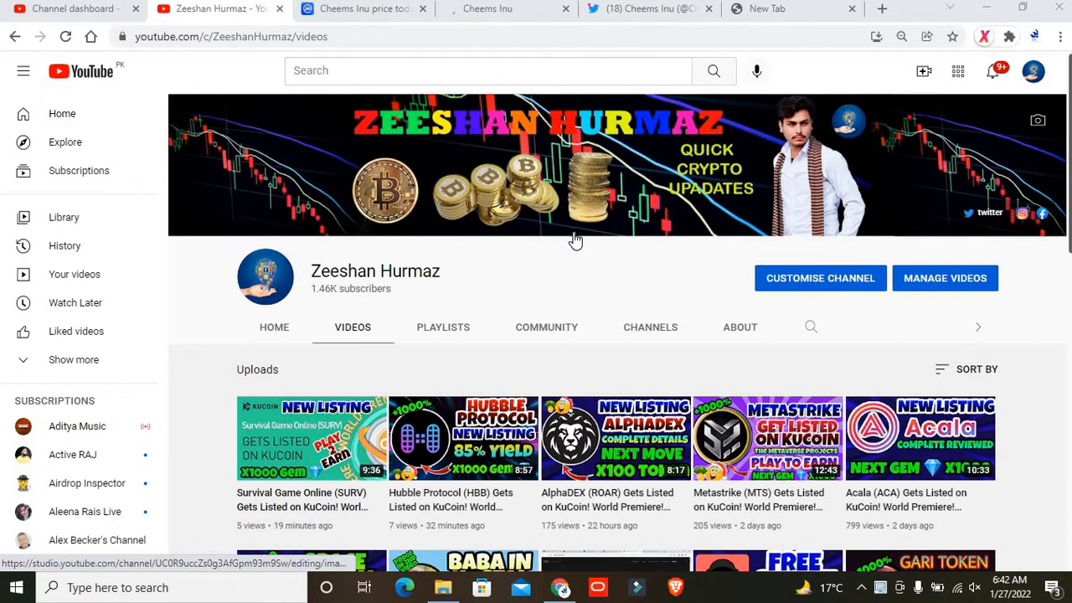
Scroll down through the current page, then scroll back up a little.
scroll(down, 3)
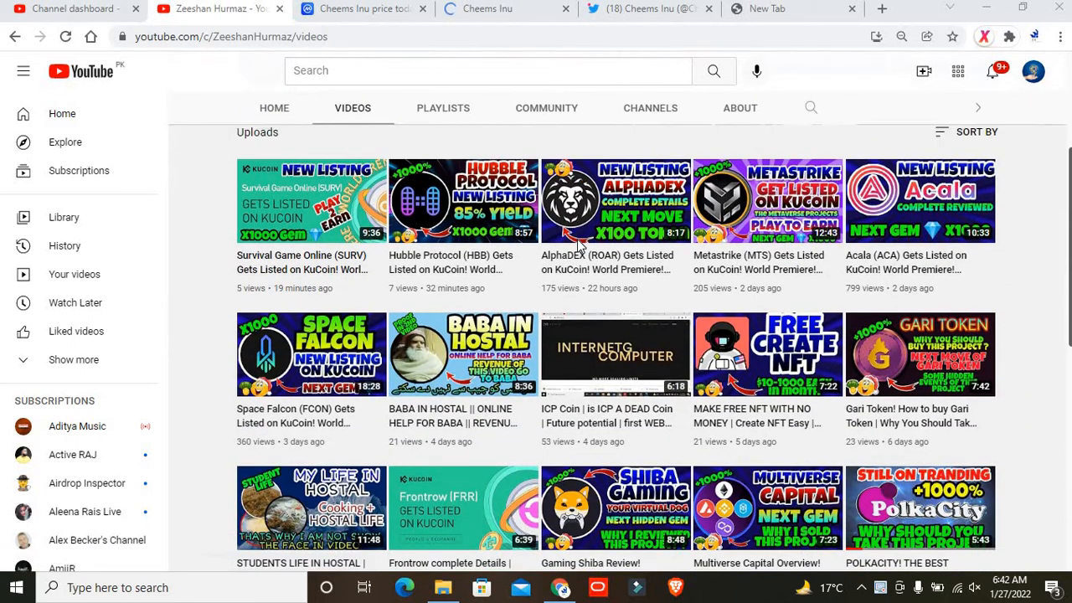
scroll(down, 3)
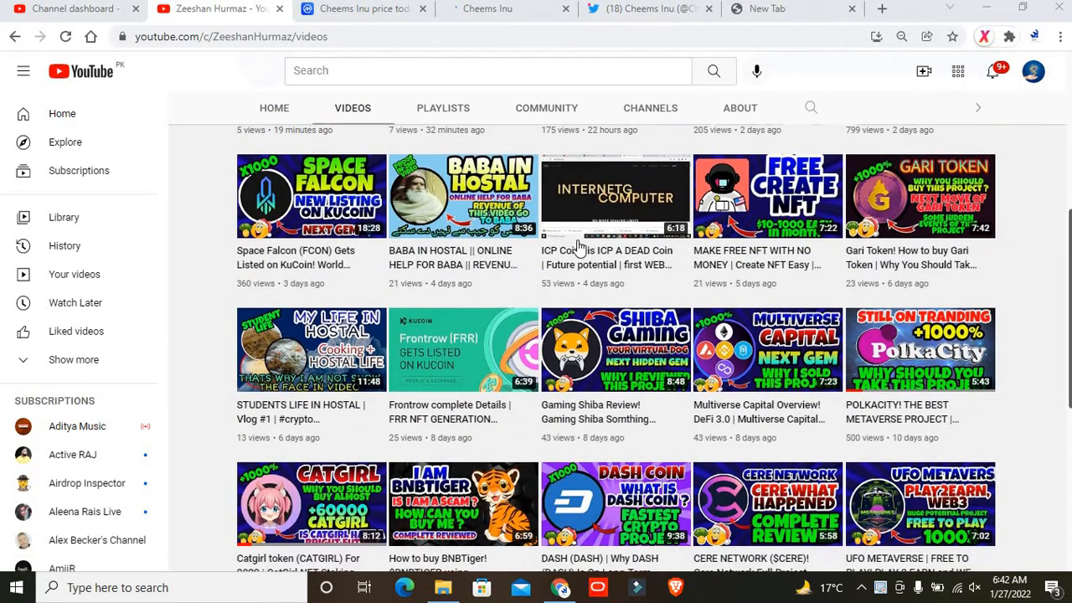
scroll(down, 3)
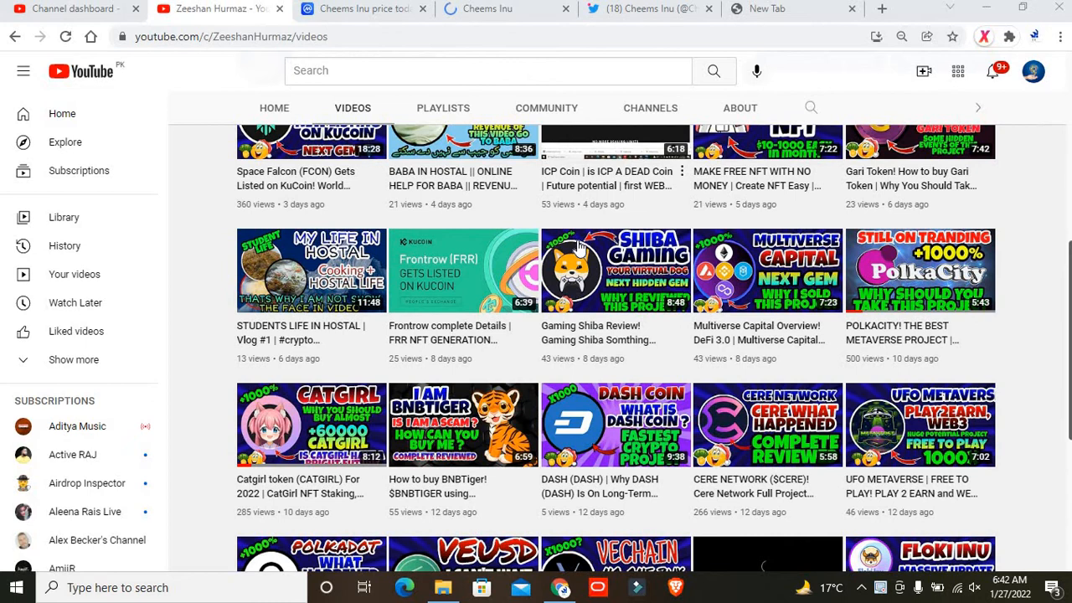
scroll(down, 3)
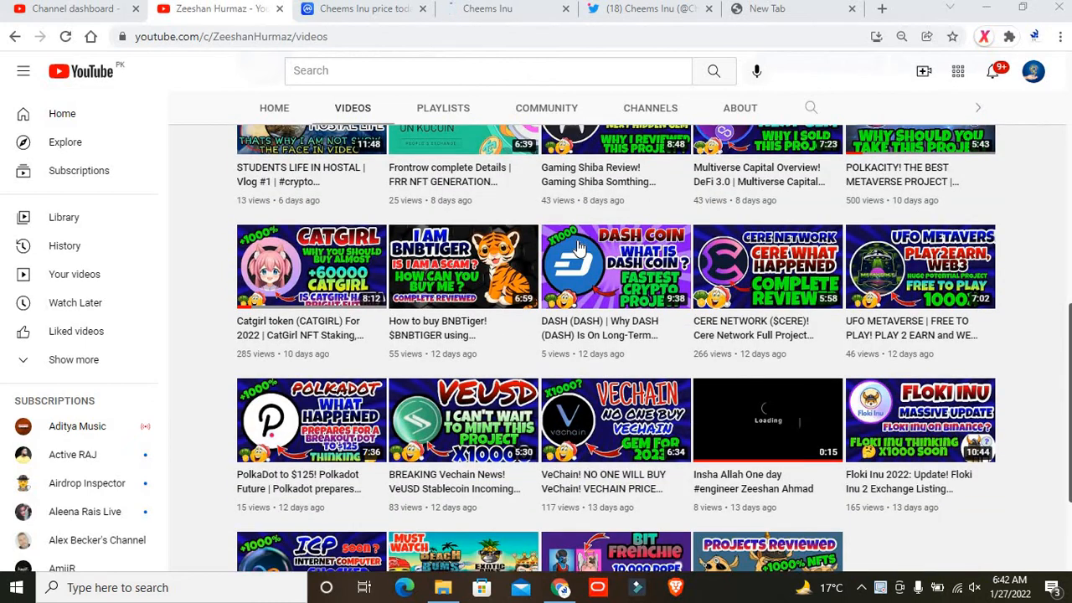
scroll(down, 3)
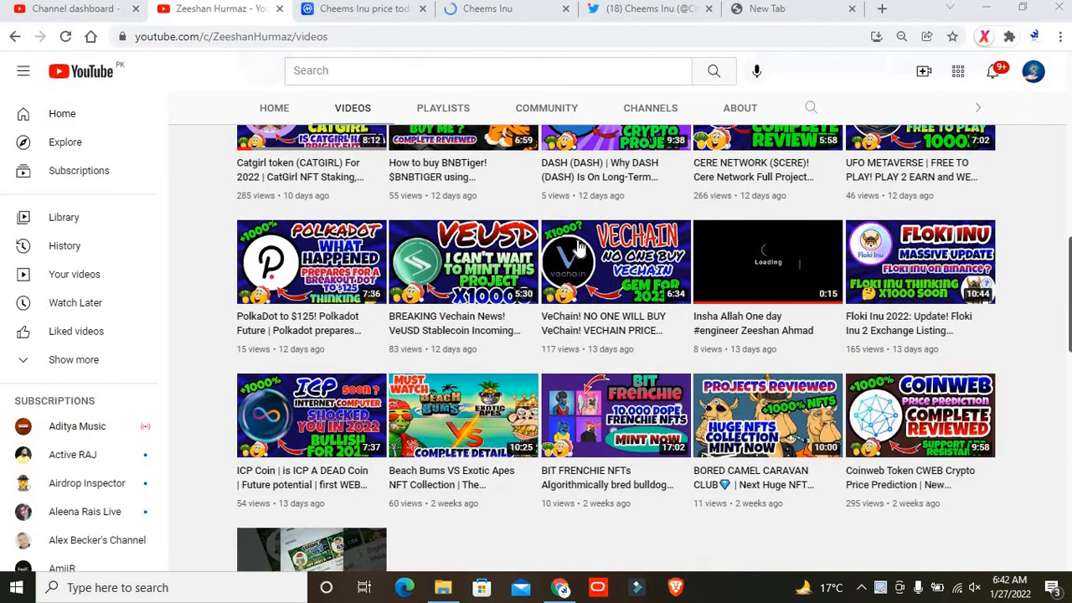
scroll(down, 3)
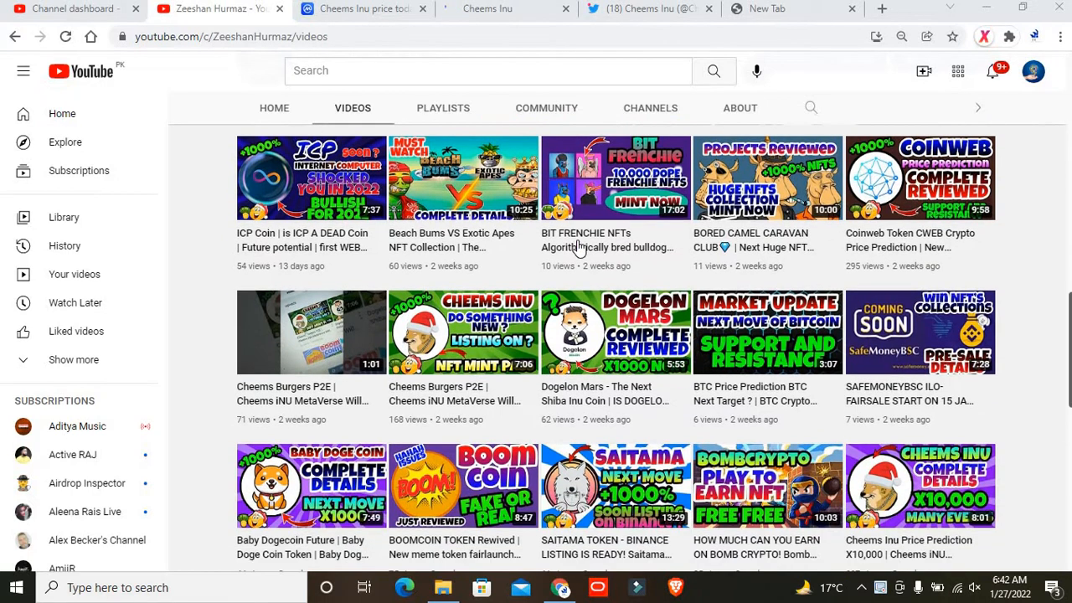
scroll(down, 3)
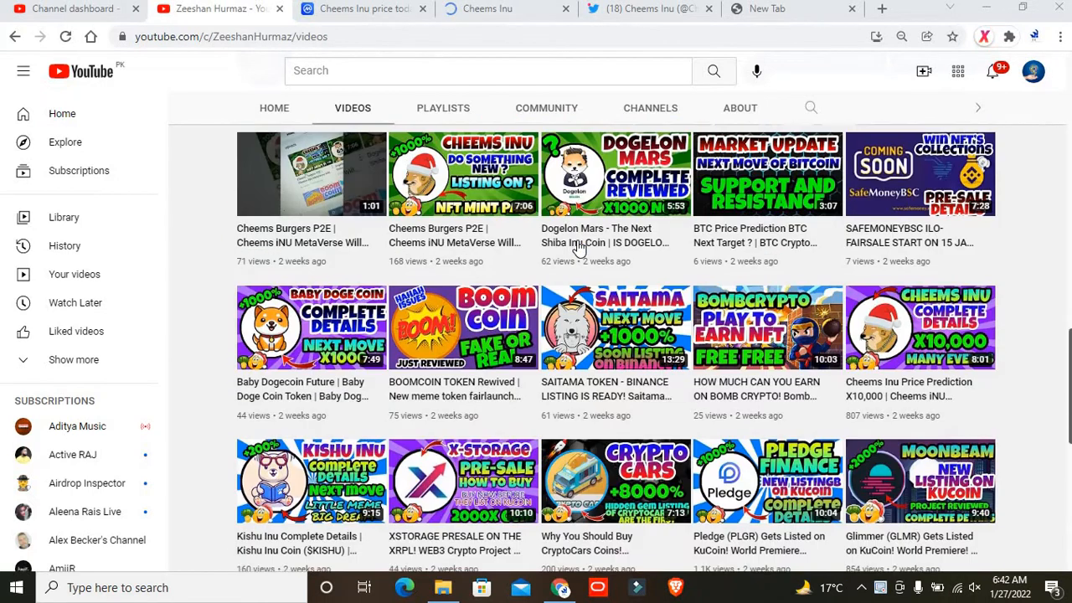
scroll(down, 3)
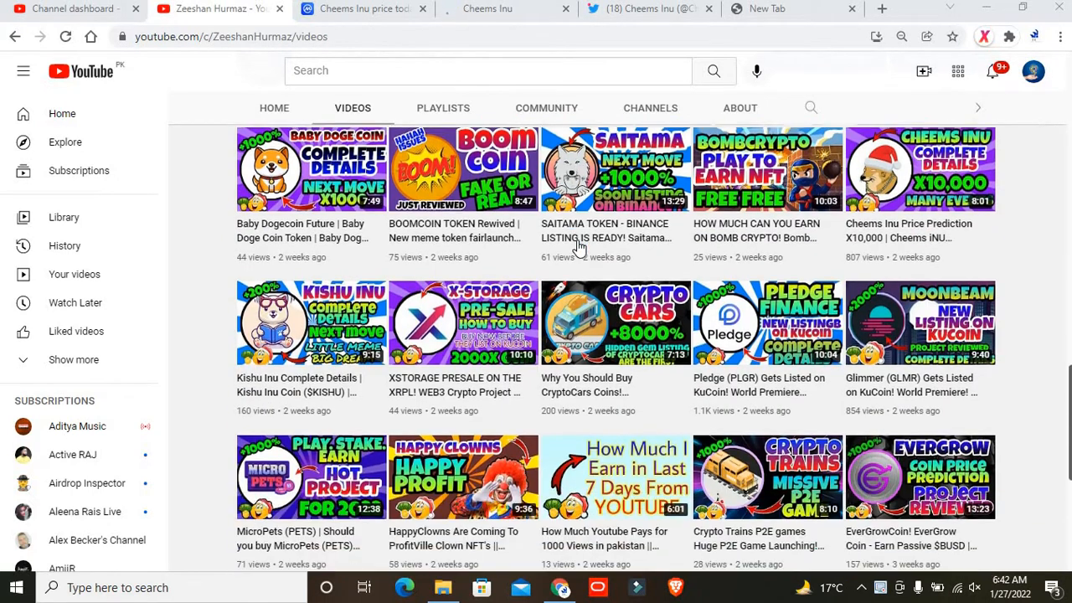
scroll(down, 3)
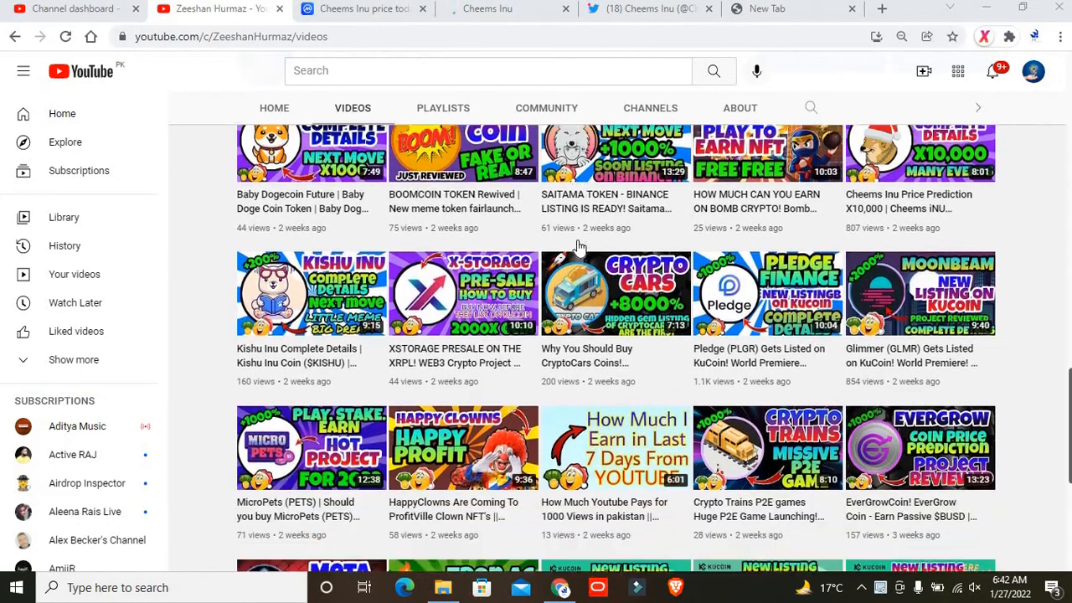
scroll(up, 3)
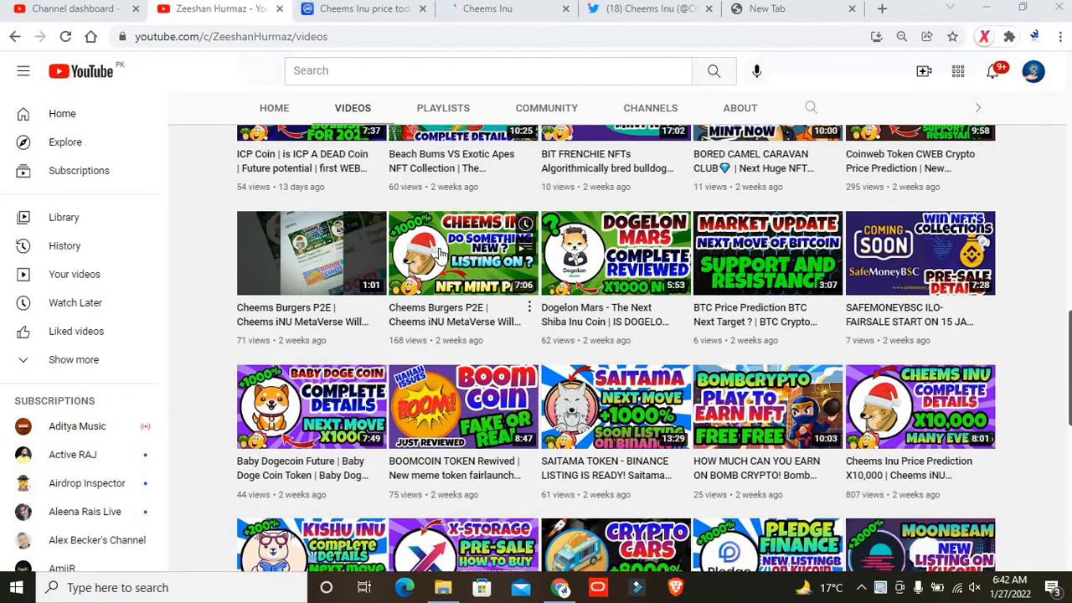
mouse_move(463, 253)
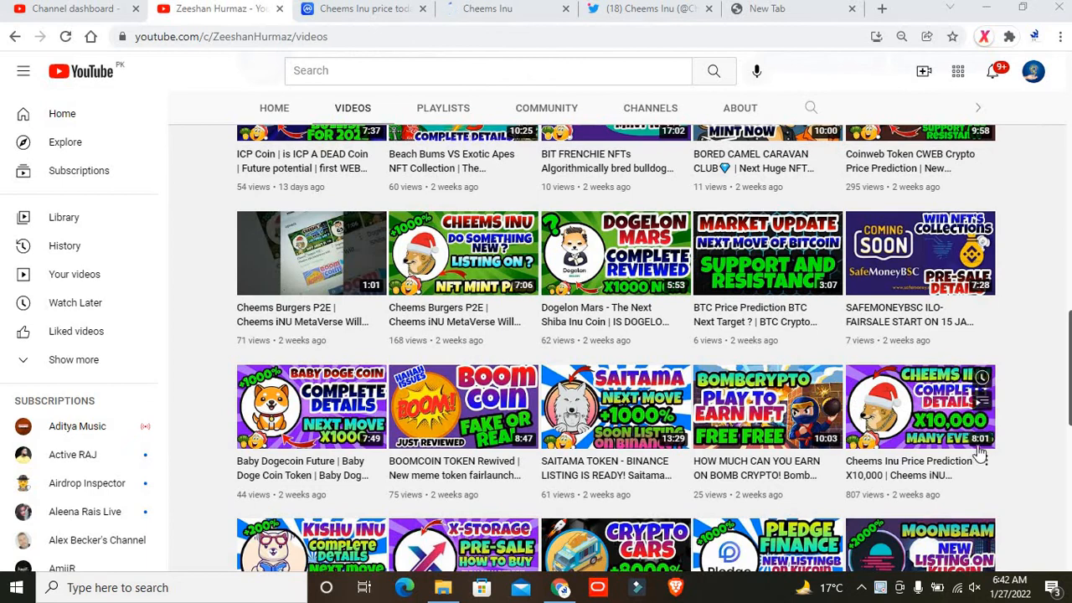
scroll(up, 3)
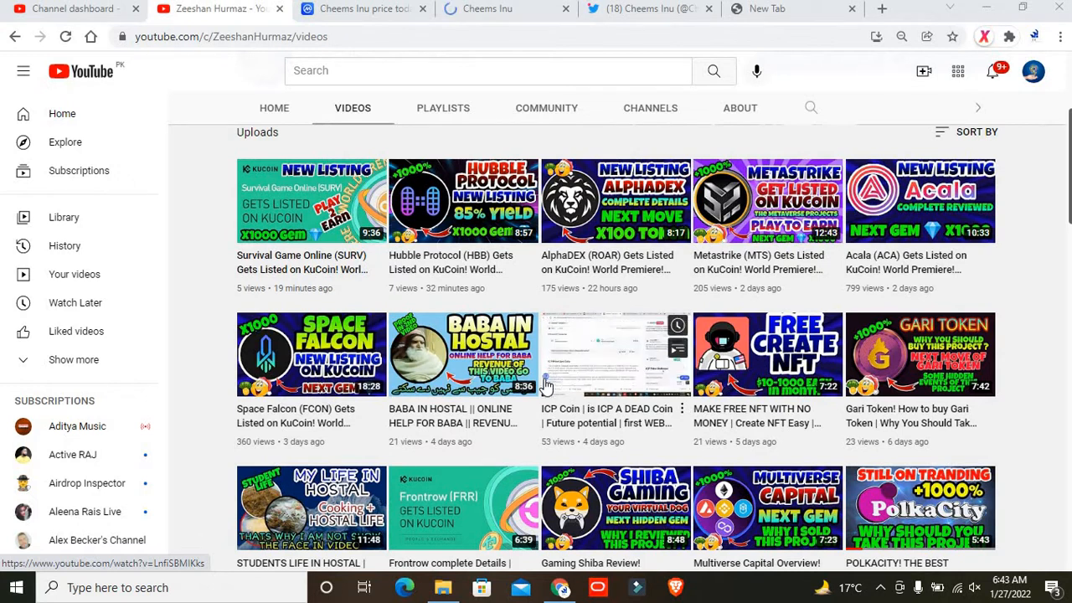
On CoinMarketCap's Cheems Inu page, view all self-reported tags and close the popup.
click(360, 8)
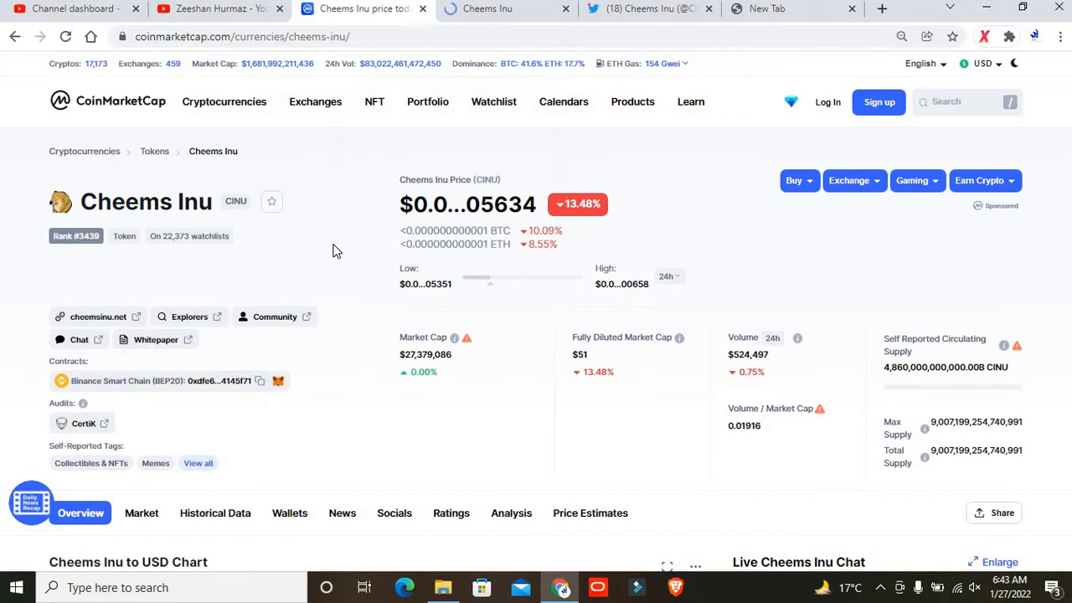
scroll(down, 3)
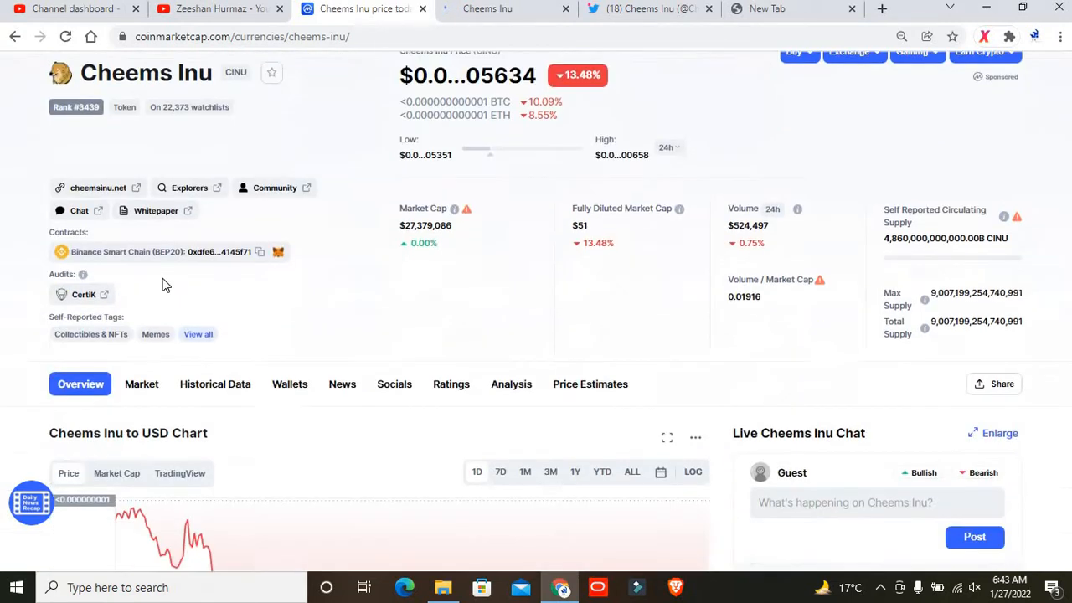
scroll(down, 3)
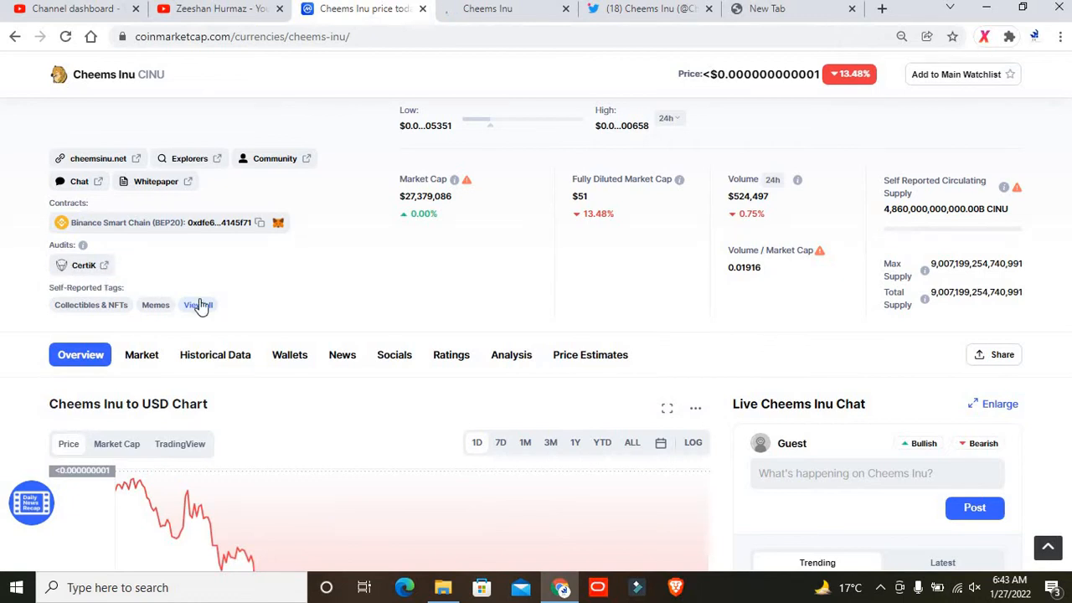
click(198, 304)
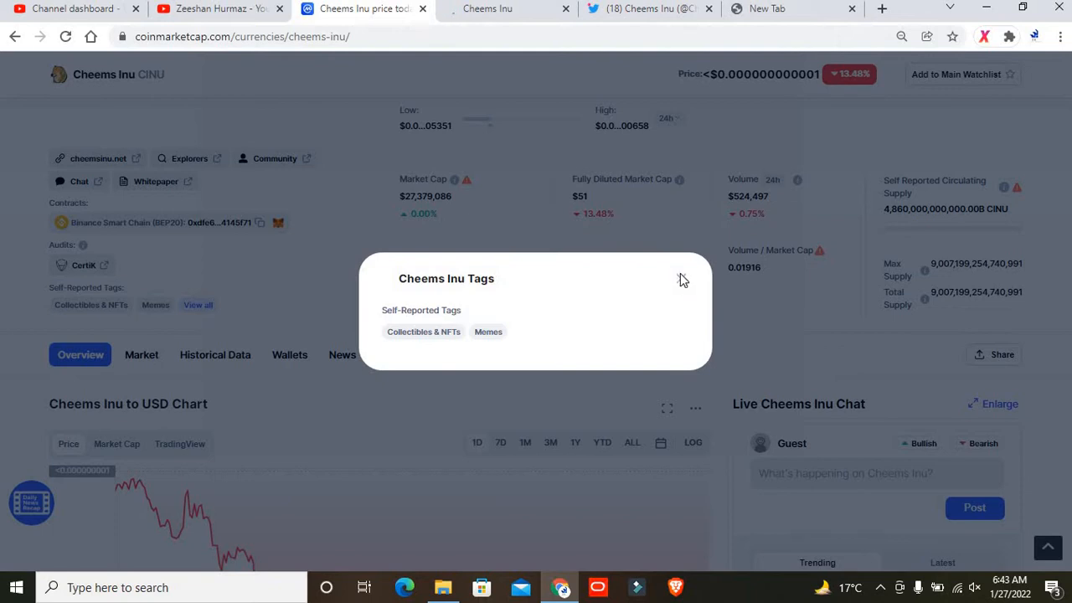
click(682, 279)
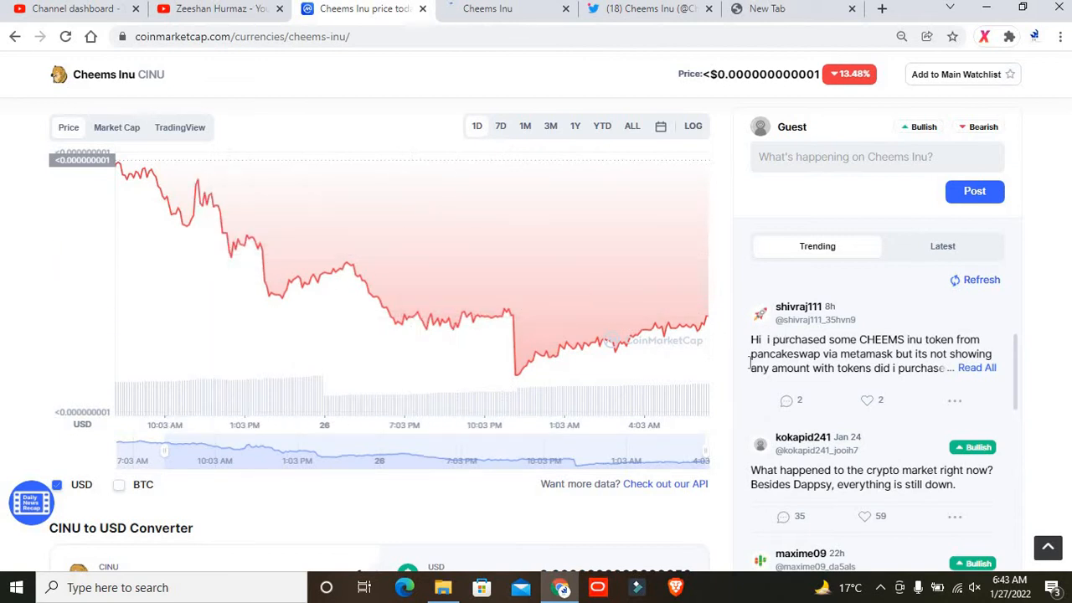
scroll(down, 3)
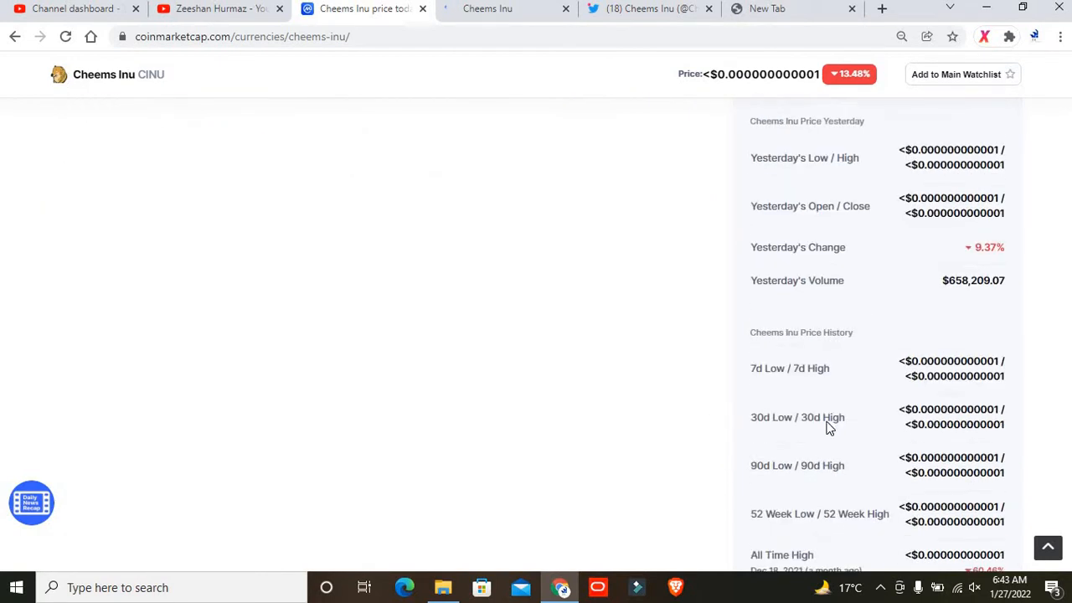
scroll(down, 3)
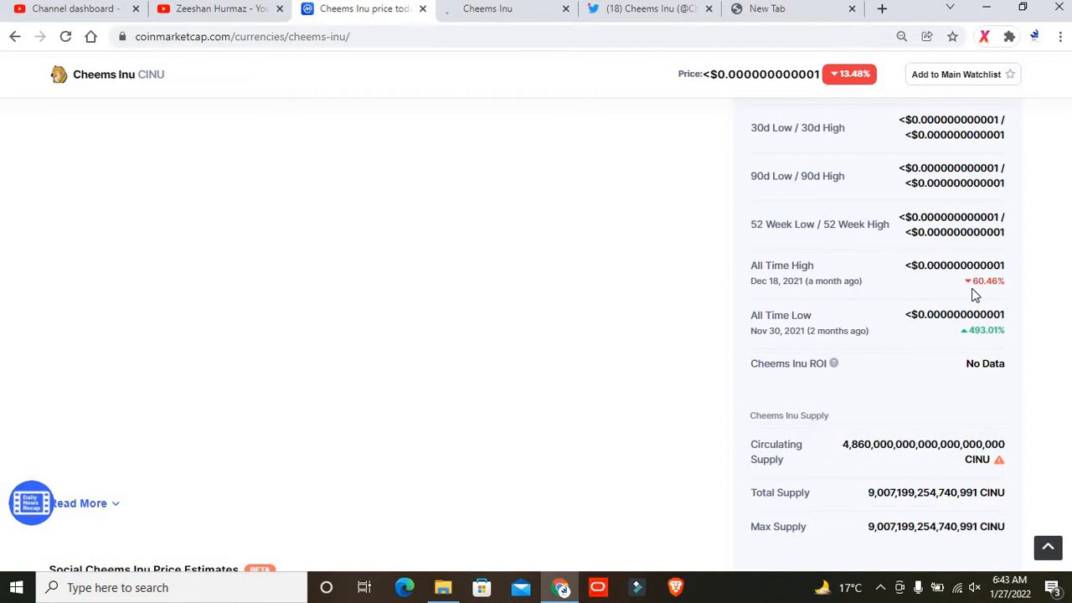
mouse_move(928, 314)
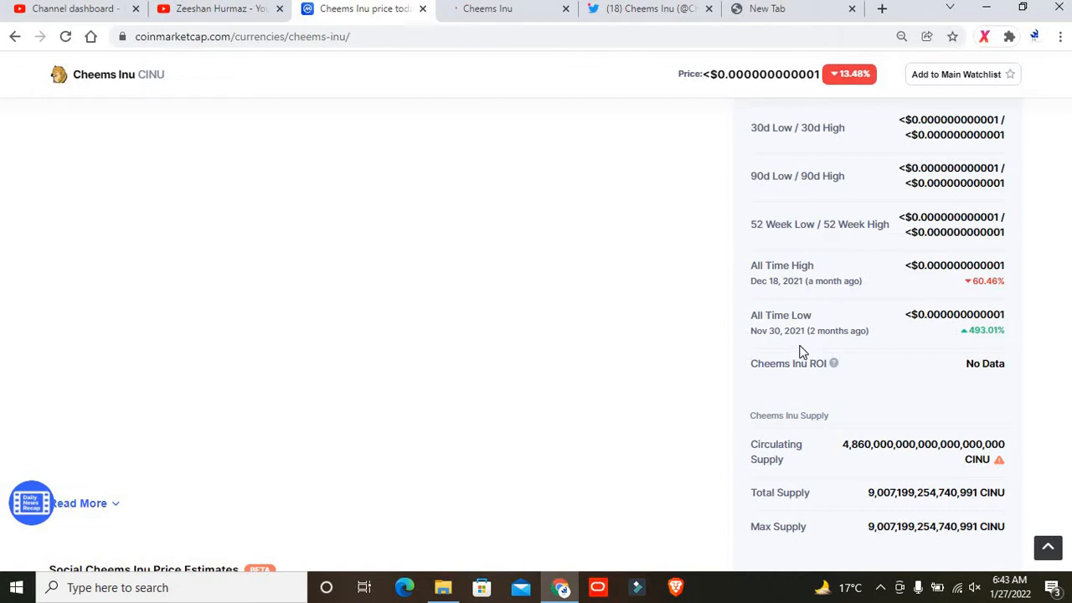
scroll(down, 3)
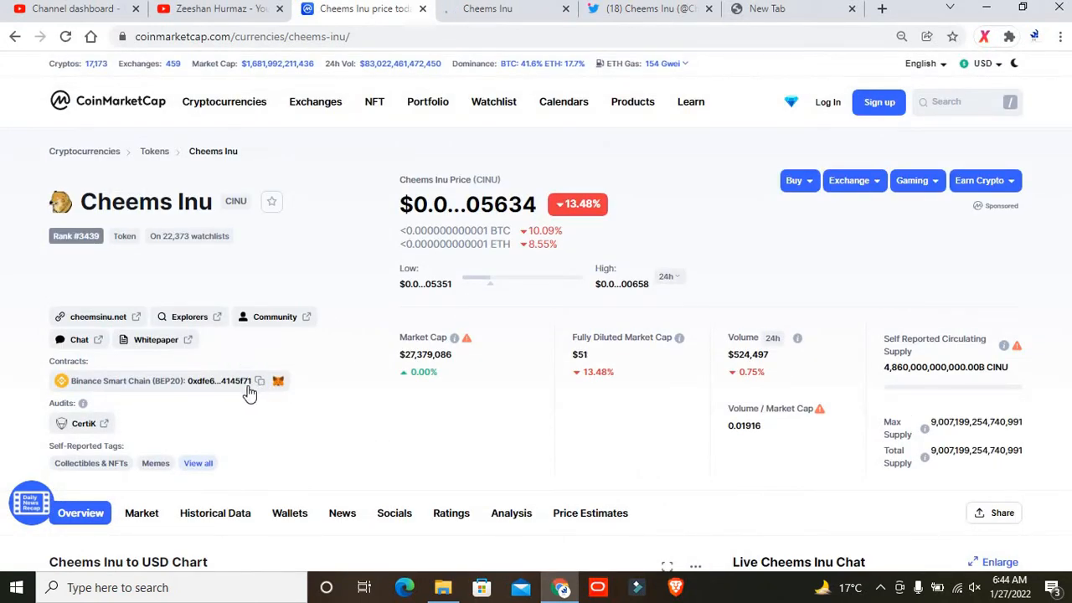
mouse_move(126, 380)
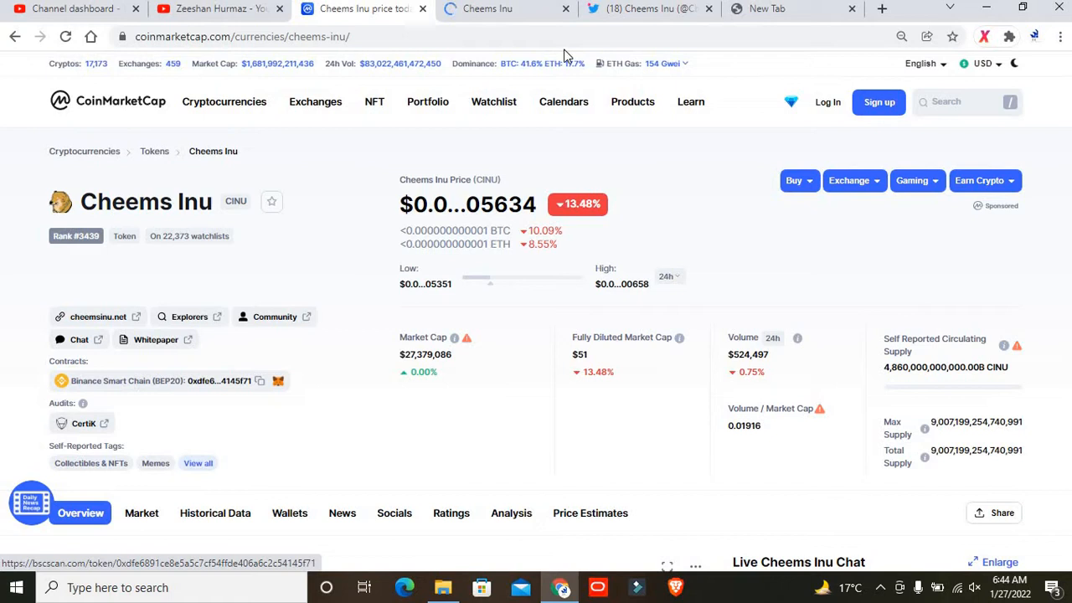
Switch to the cheemsinu.io tab and scroll through its Tokenomics and home banner.
click(486, 8)
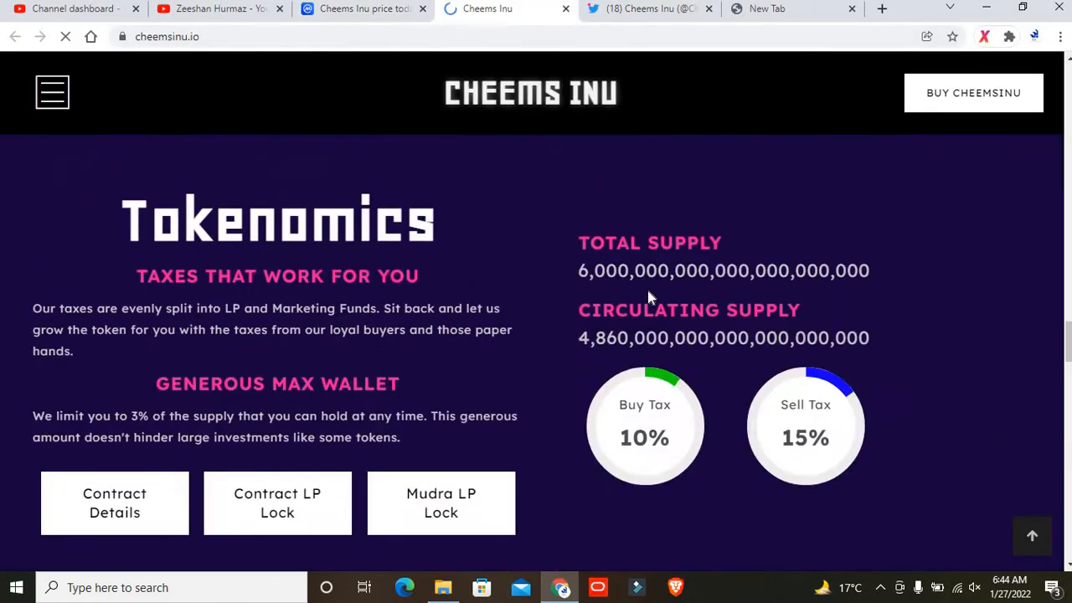
scroll(down, 3)
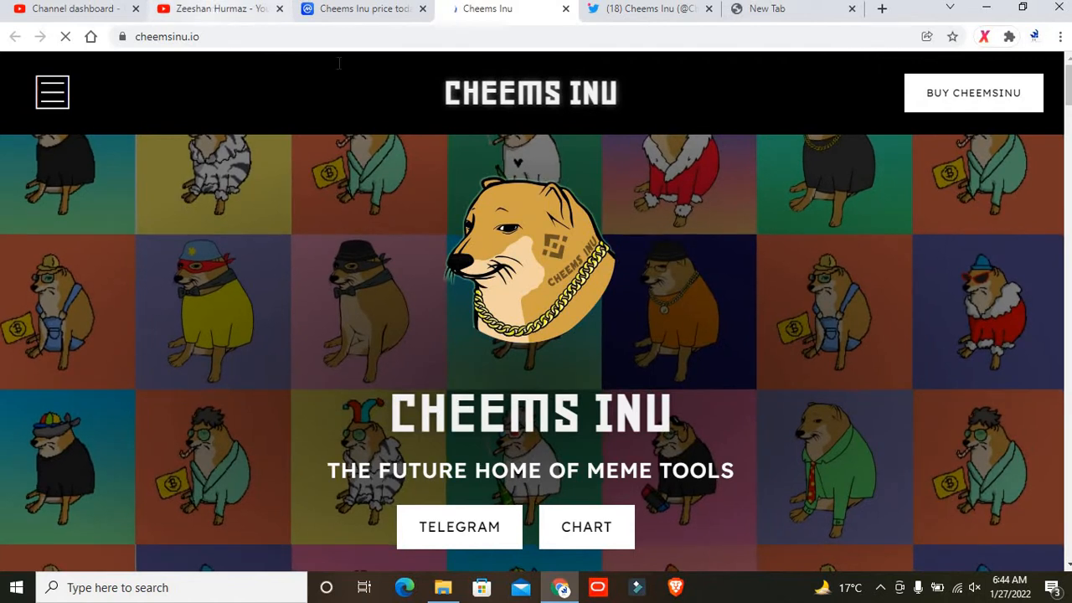
Switch back to the YouTube channel's Videos uploads grid.
click(214, 10)
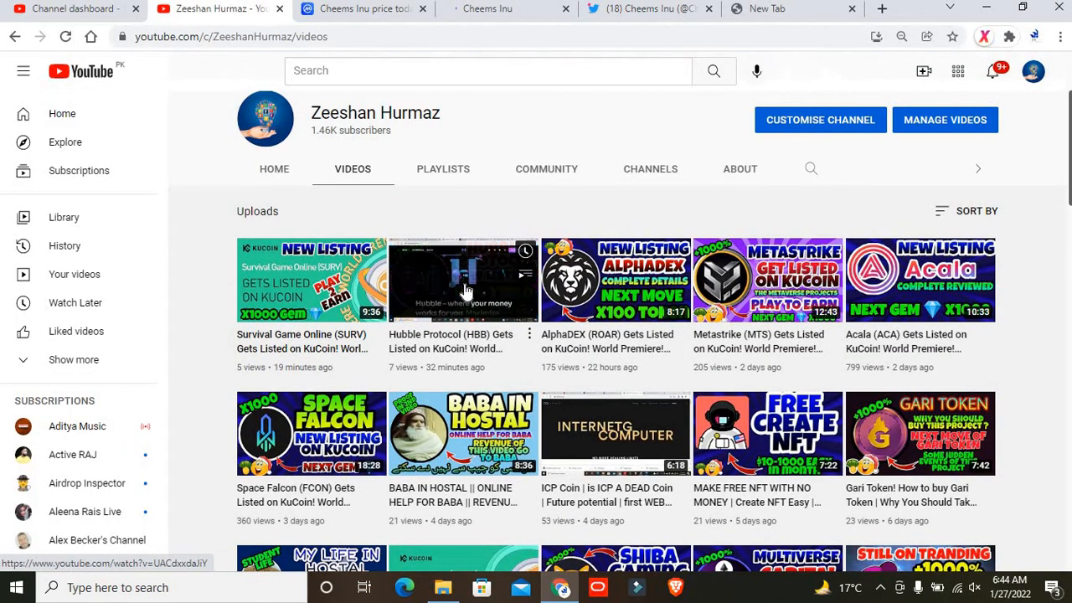
mouse_move(463, 285)
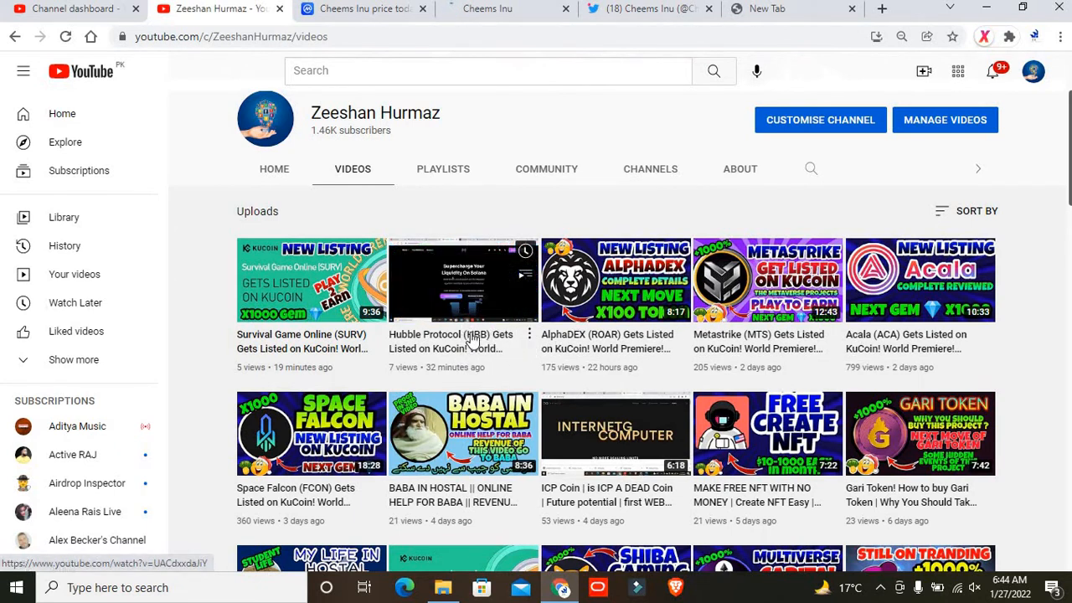
mouse_move(463, 349)
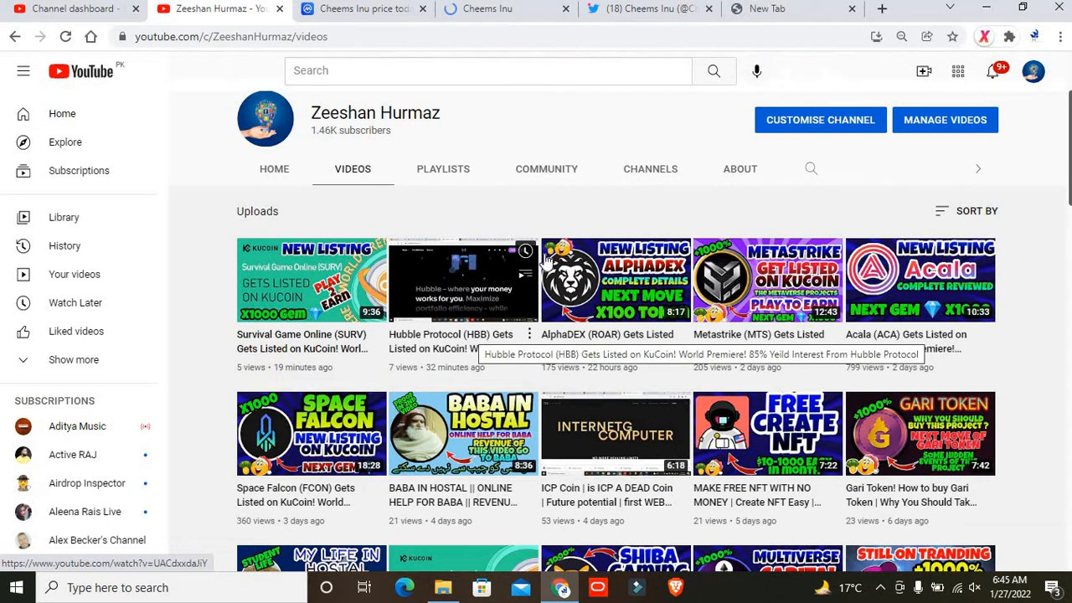
On cheemsinu.io, scroll past the banner and listings to the About section.
click(507, 9)
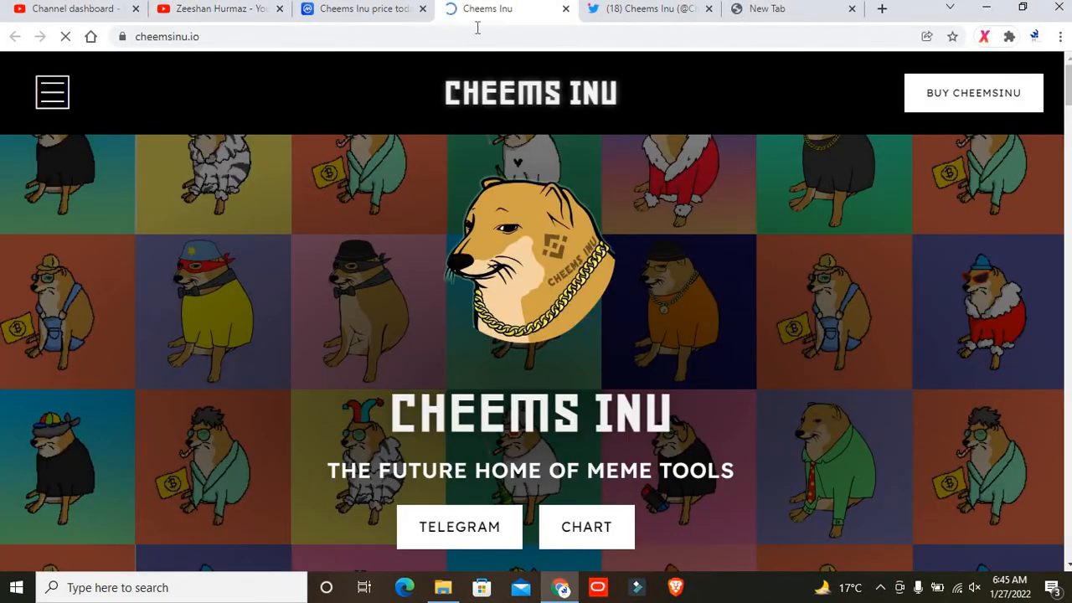
scroll(down, 3)
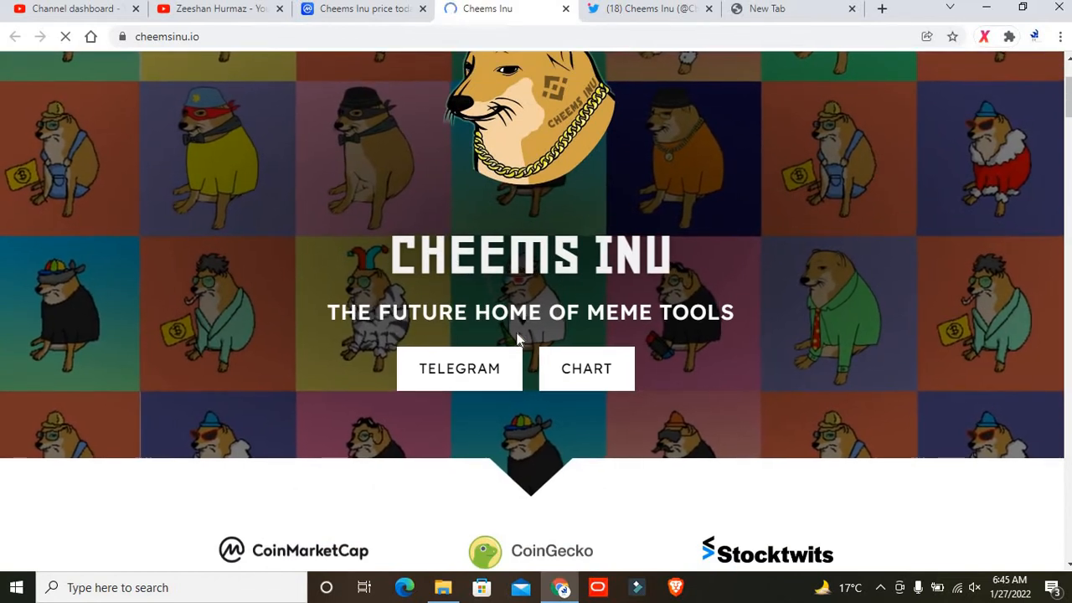
scroll(down, 3)
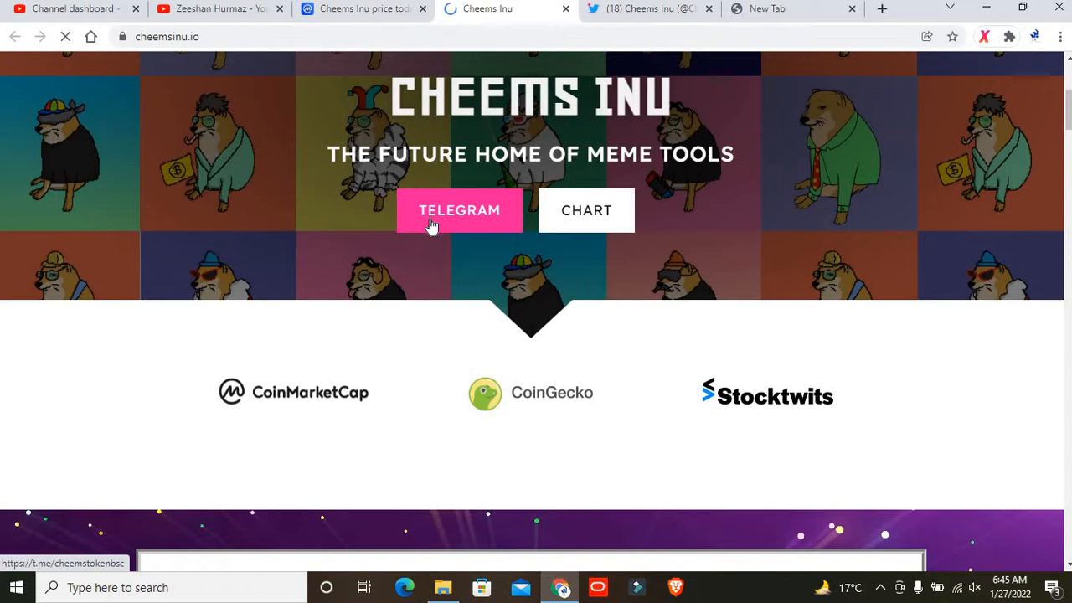
scroll(down, 3)
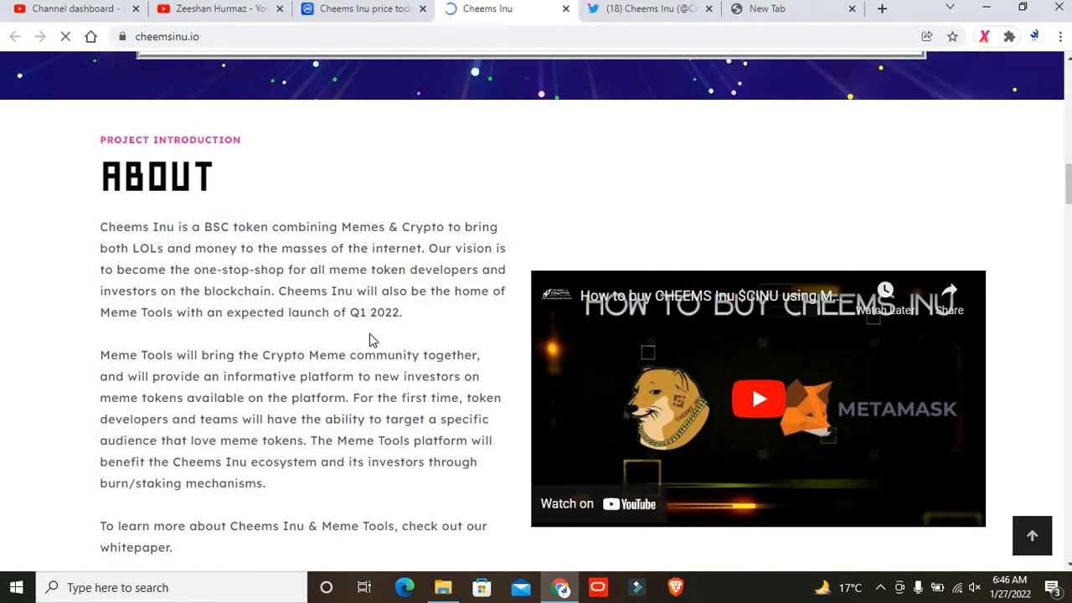
Scroll below the About text and click the Whitepaper and KYC Certificate buttons.
scroll(down, 3)
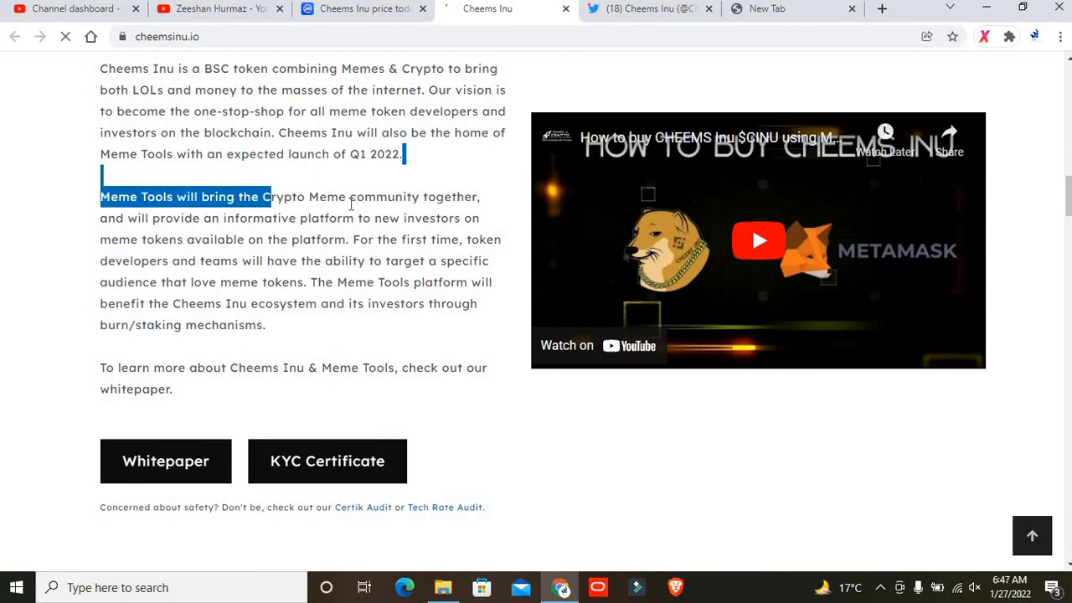
click(351, 201)
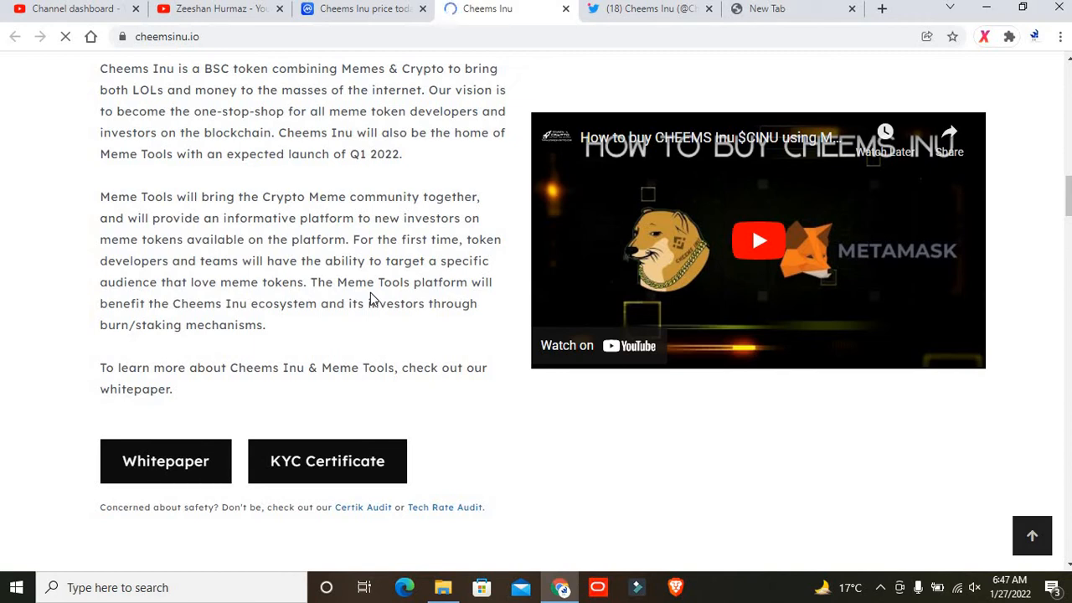
mouse_move(569, 233)
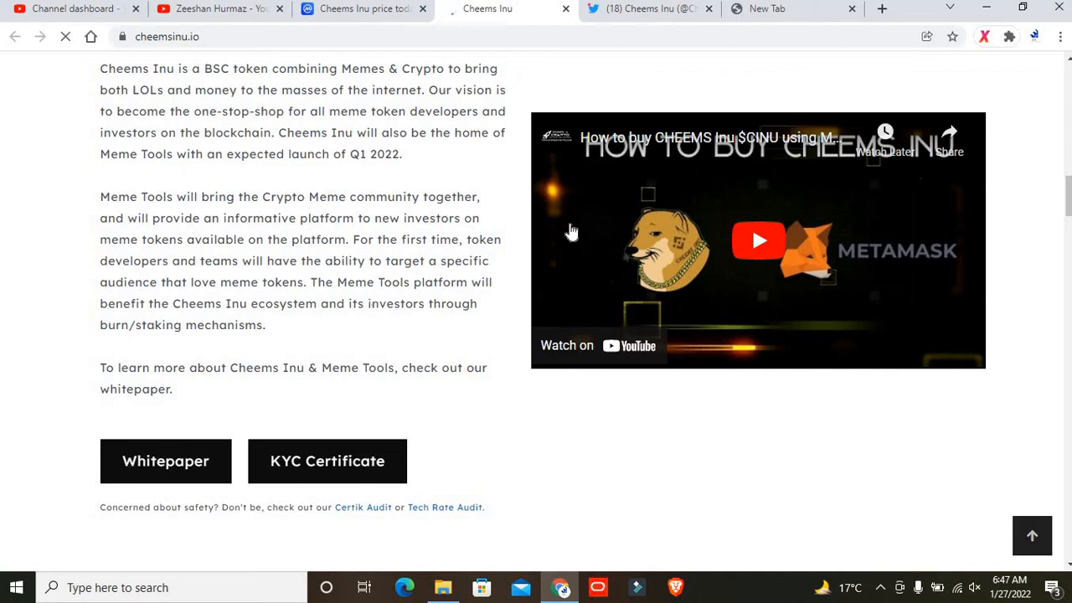
mouse_move(468, 342)
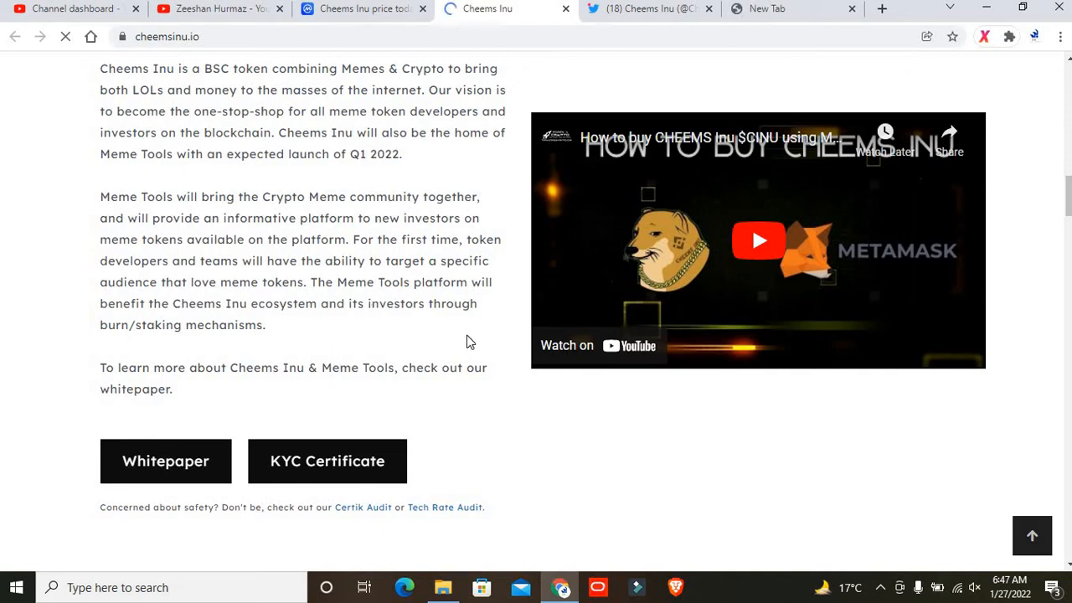
scroll(down, 3)
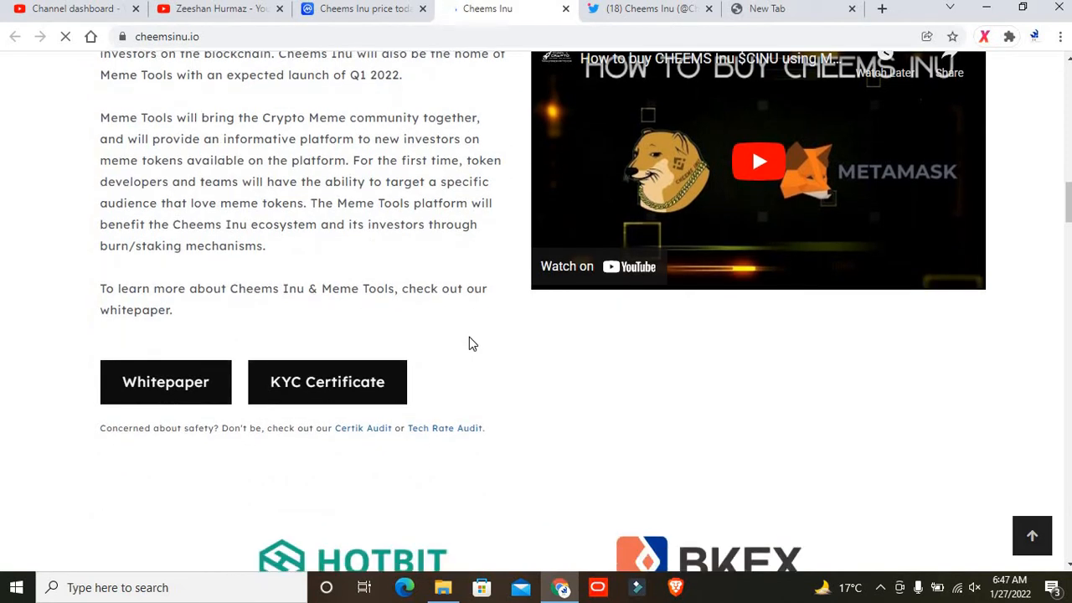
scroll(down, 3)
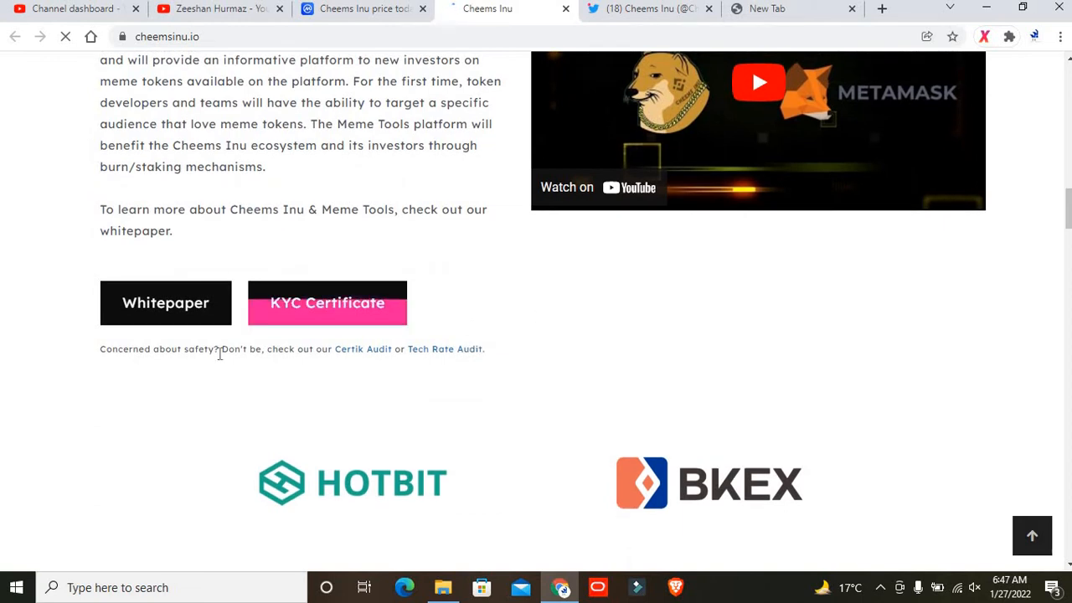
click(165, 302)
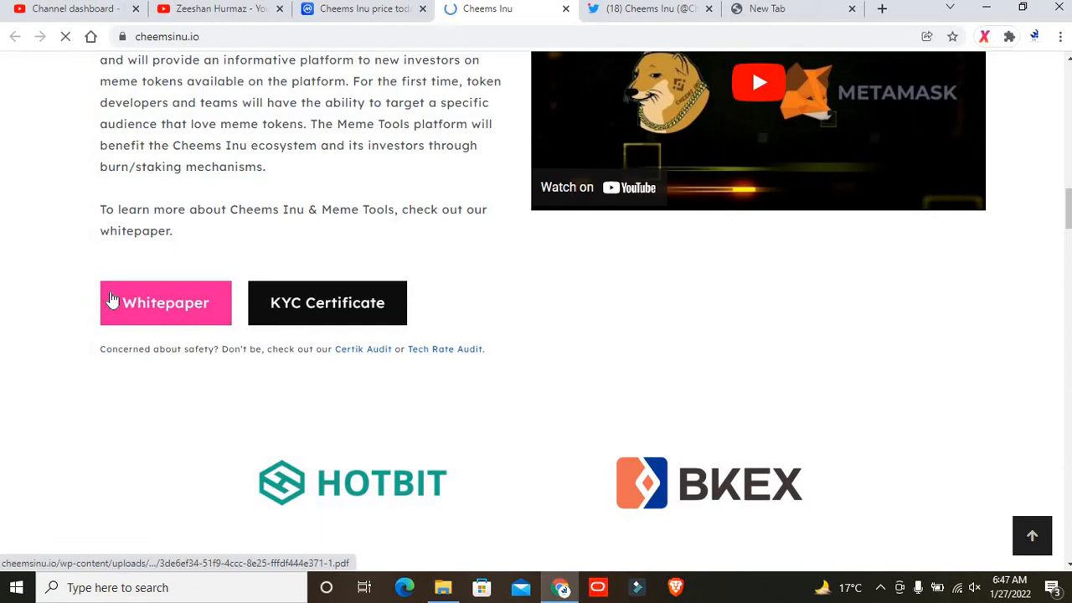
click(165, 302)
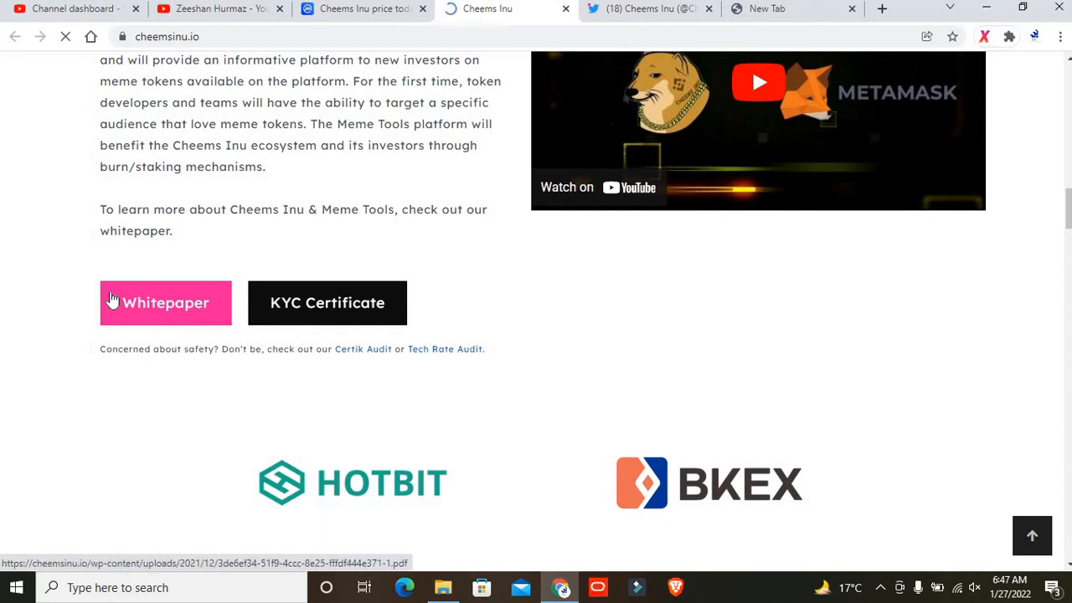
click(165, 302)
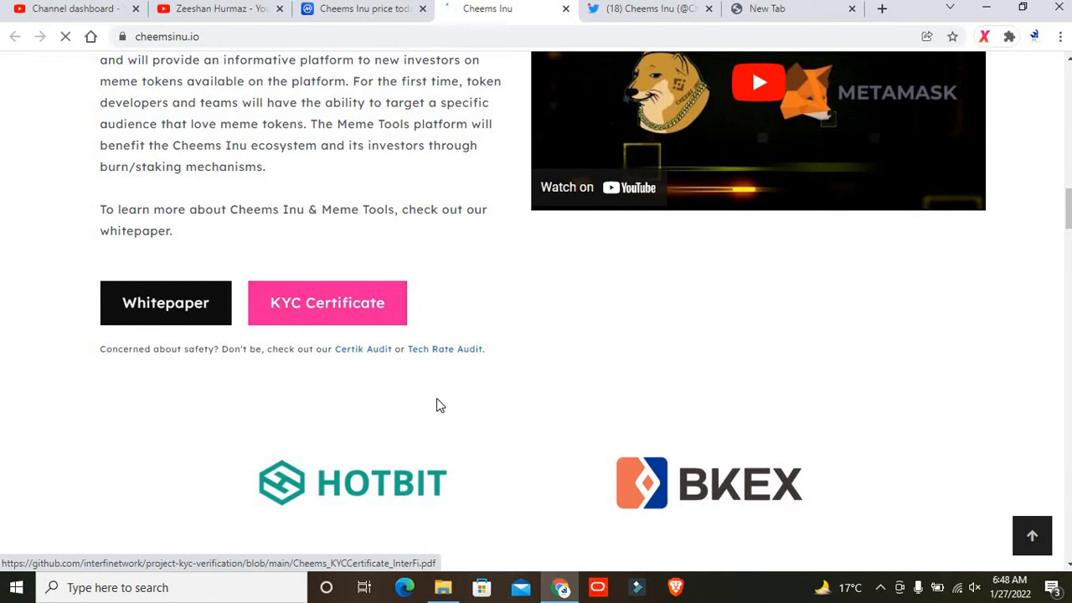
scroll(down, 3)
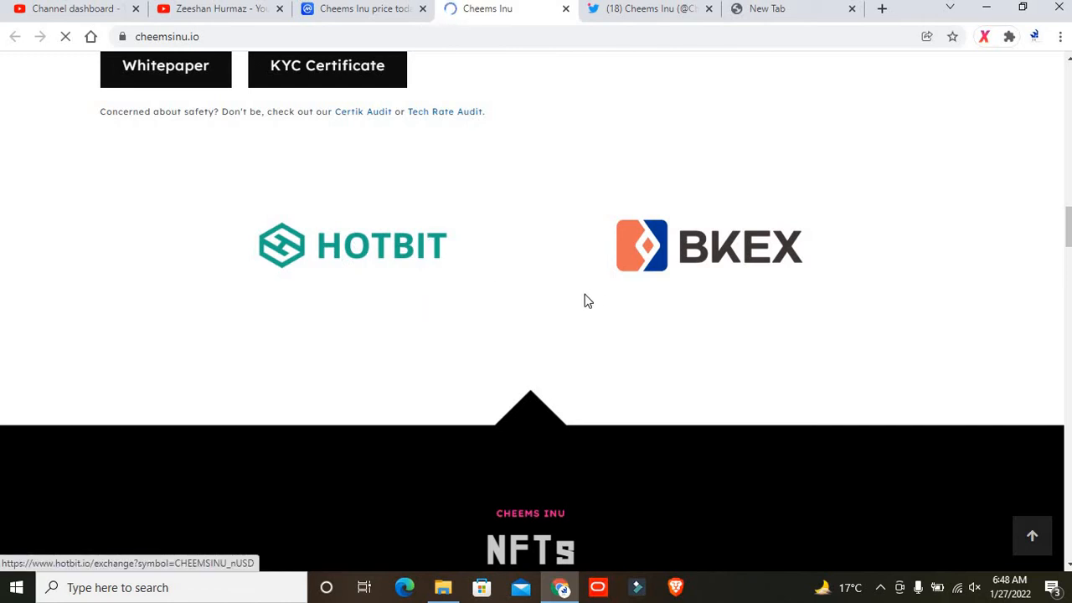
Scroll through the V1/V2 NFT collections down to Tokenomics' supply and buy/sell taxes.
scroll(down, 3)
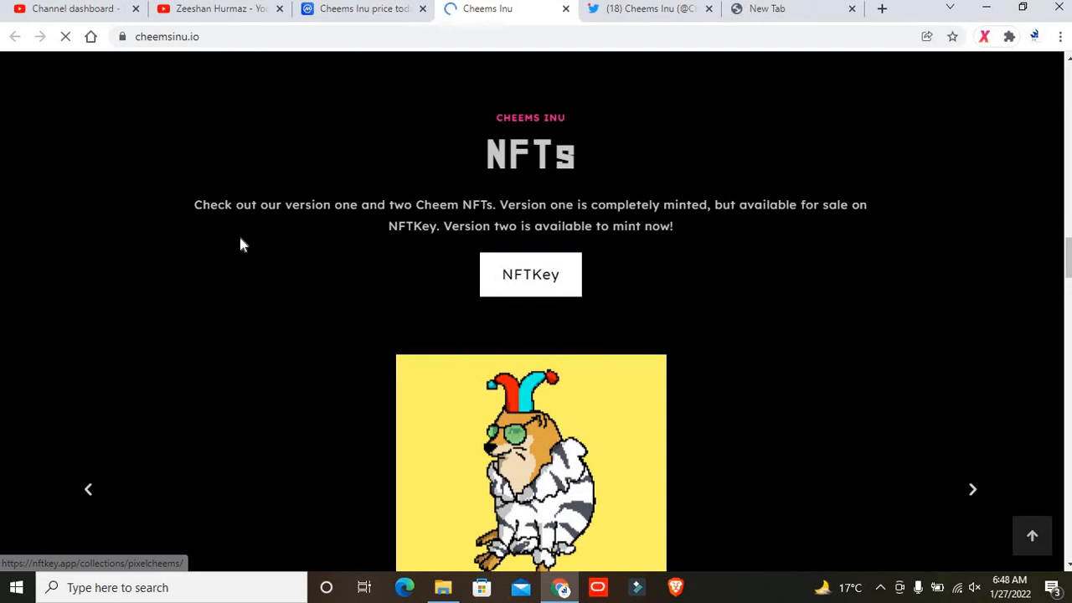
mouse_move(362, 250)
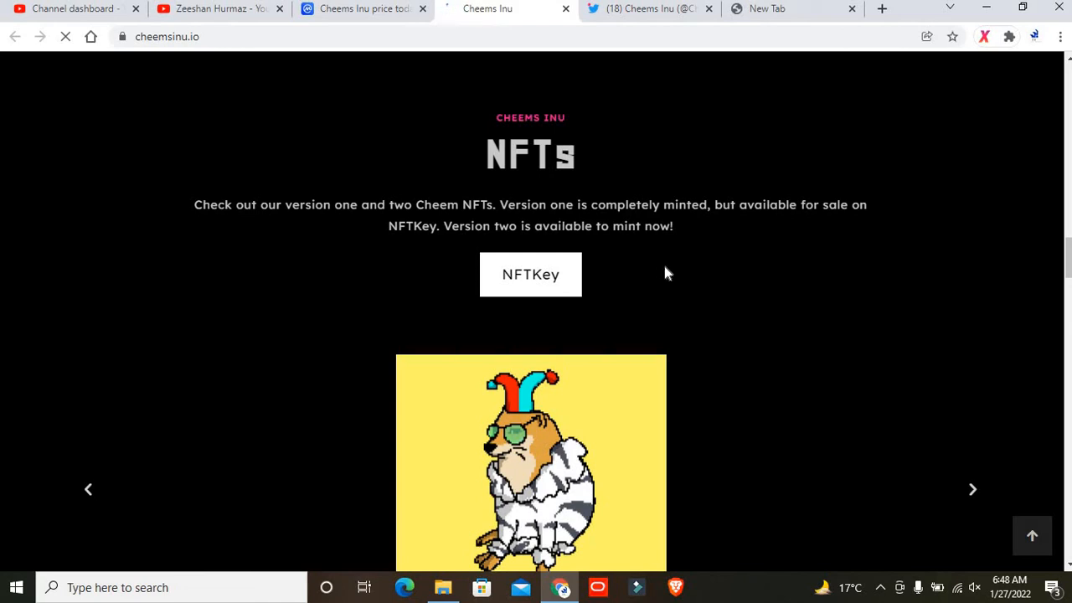
scroll(down, 3)
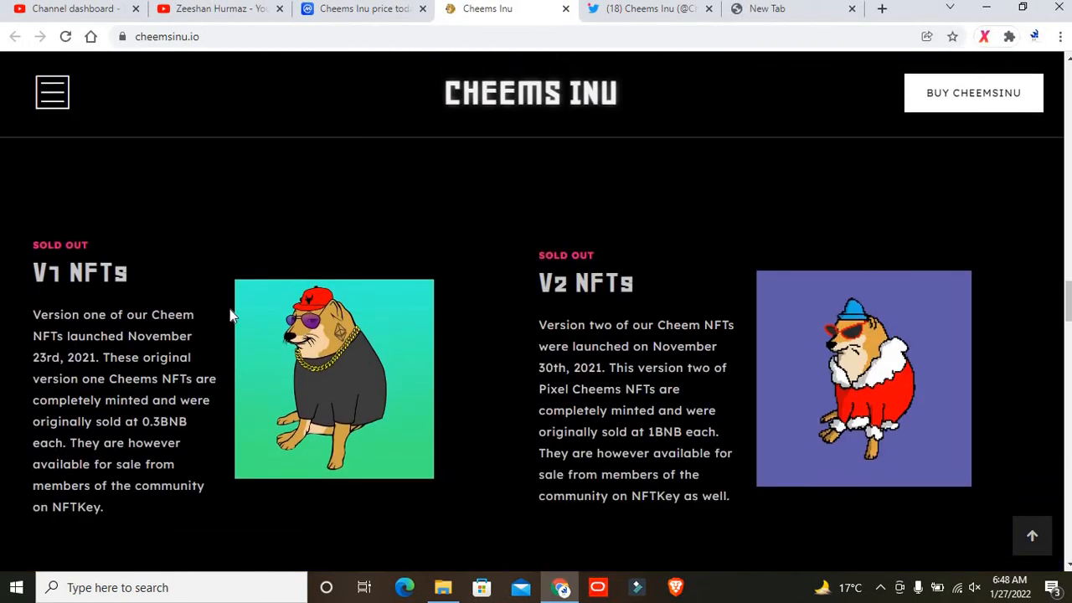
scroll(down, 3)
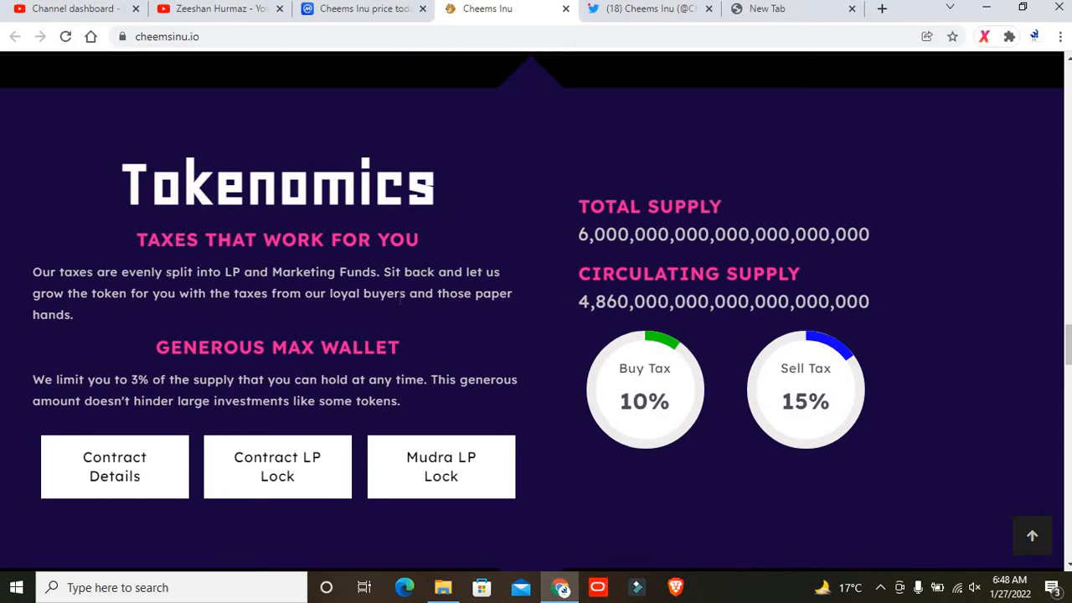
Scroll through the Roadmap timeline and News Articles to the Community social links.
scroll(down, 3)
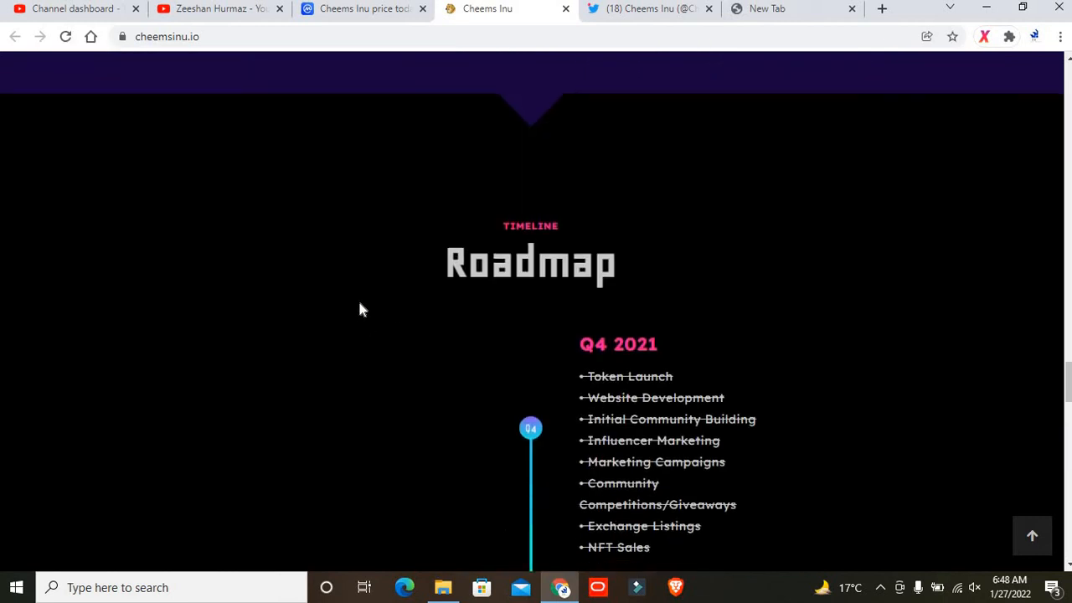
scroll(down, 3)
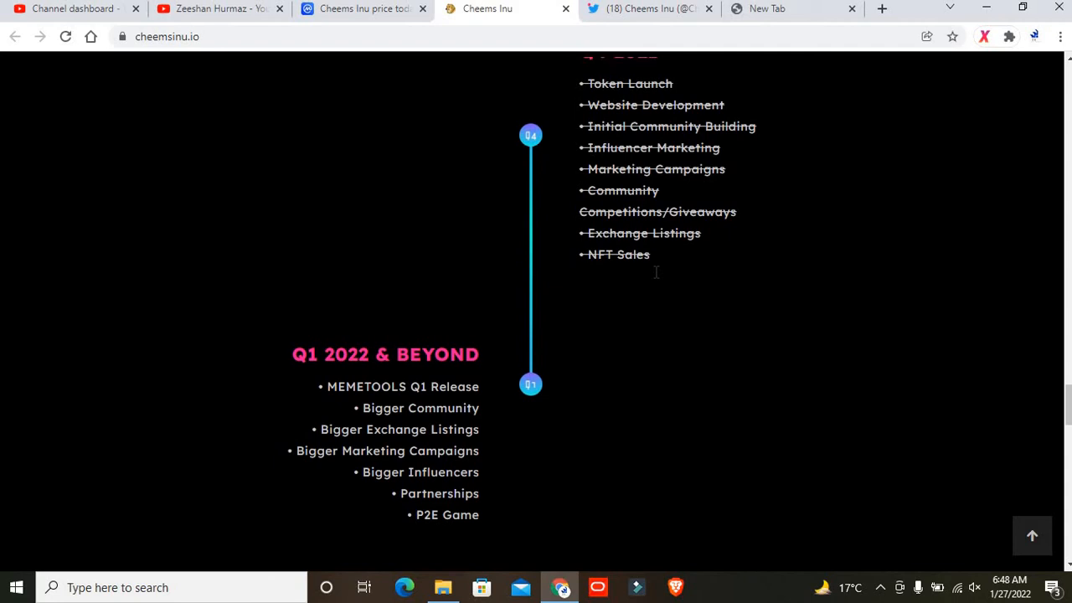
scroll(up, 3)
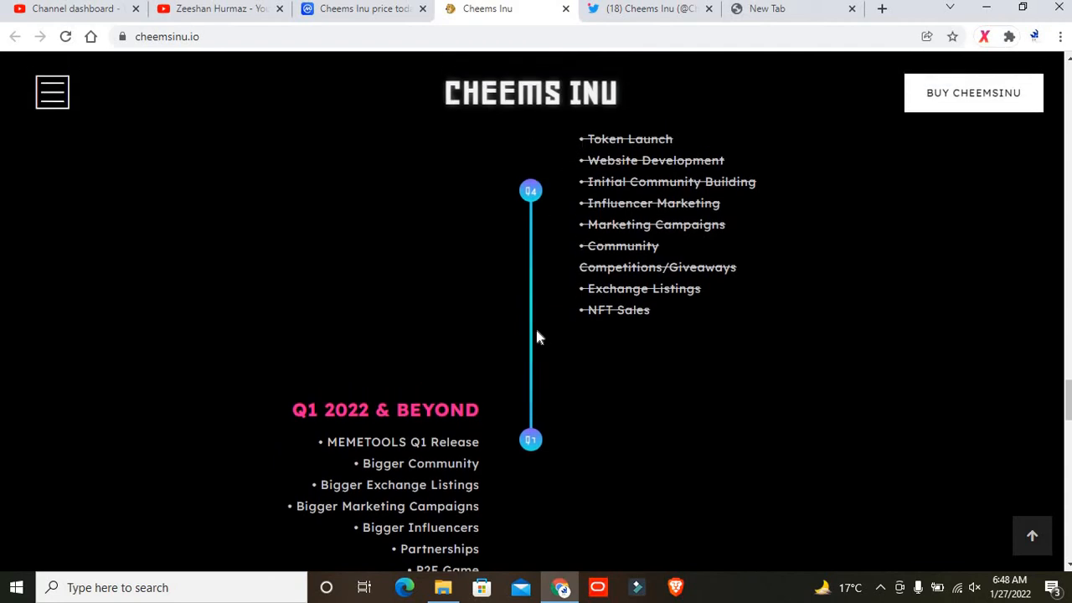
scroll(down, 3)
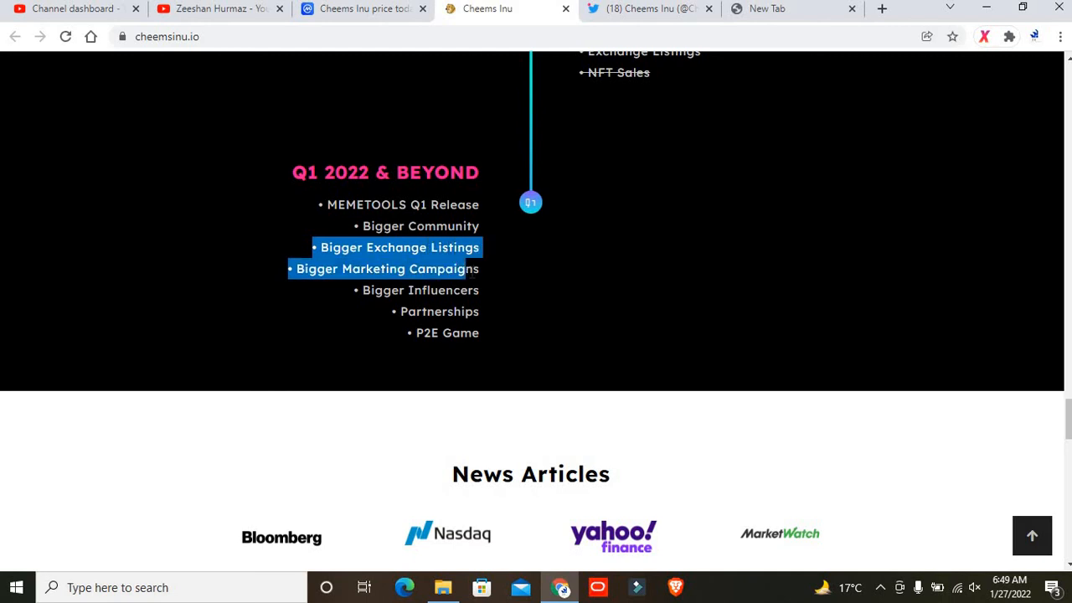
scroll(down, 3)
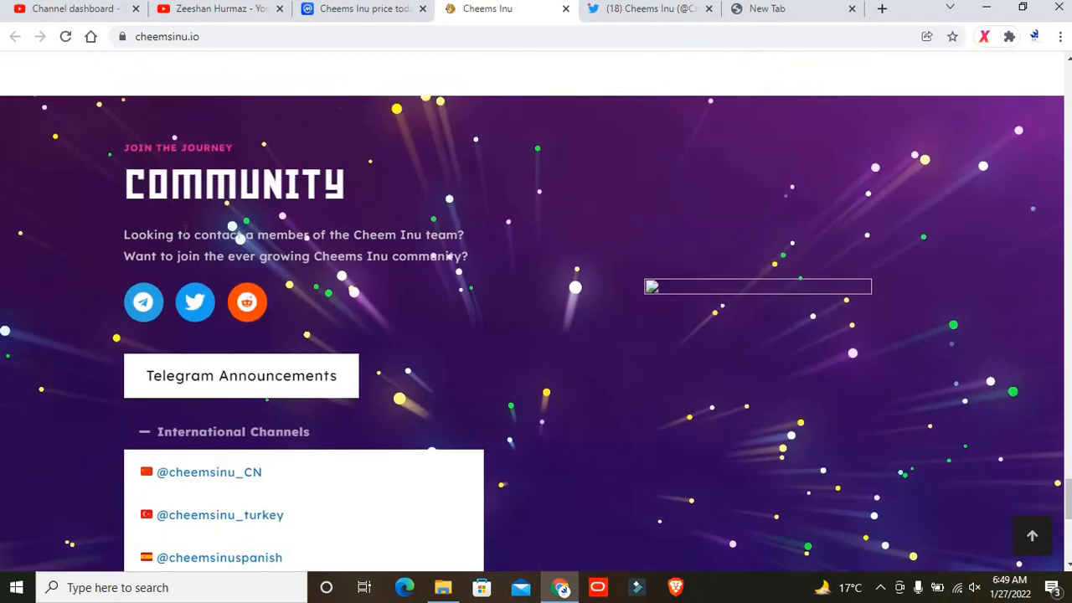
Scroll the International Telegram channels to the footer, then back up to Q1 2022.
scroll(down, 3)
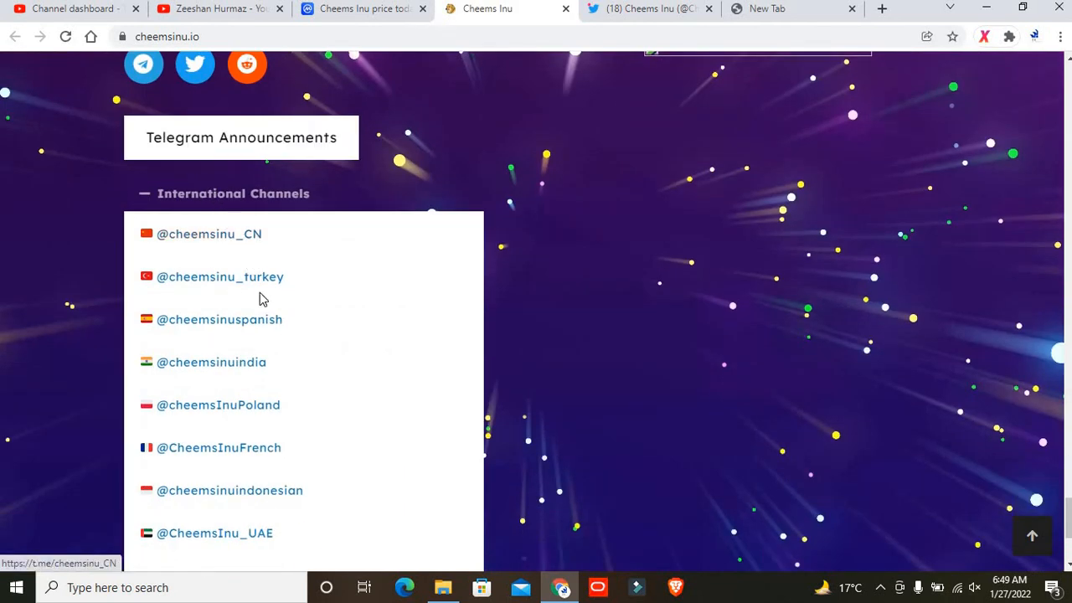
mouse_move(189, 242)
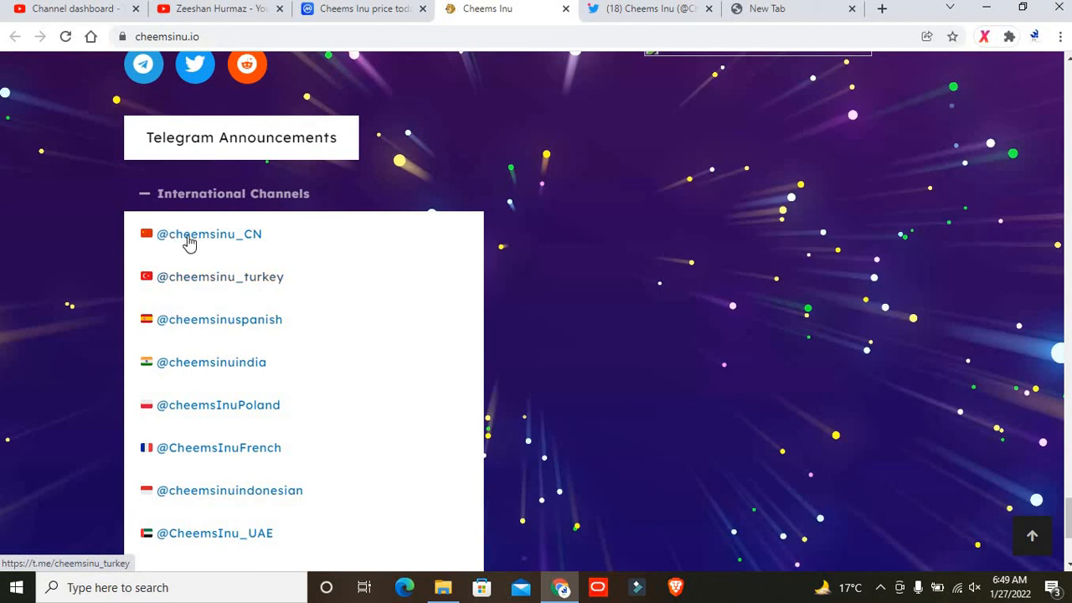
mouse_move(278, 361)
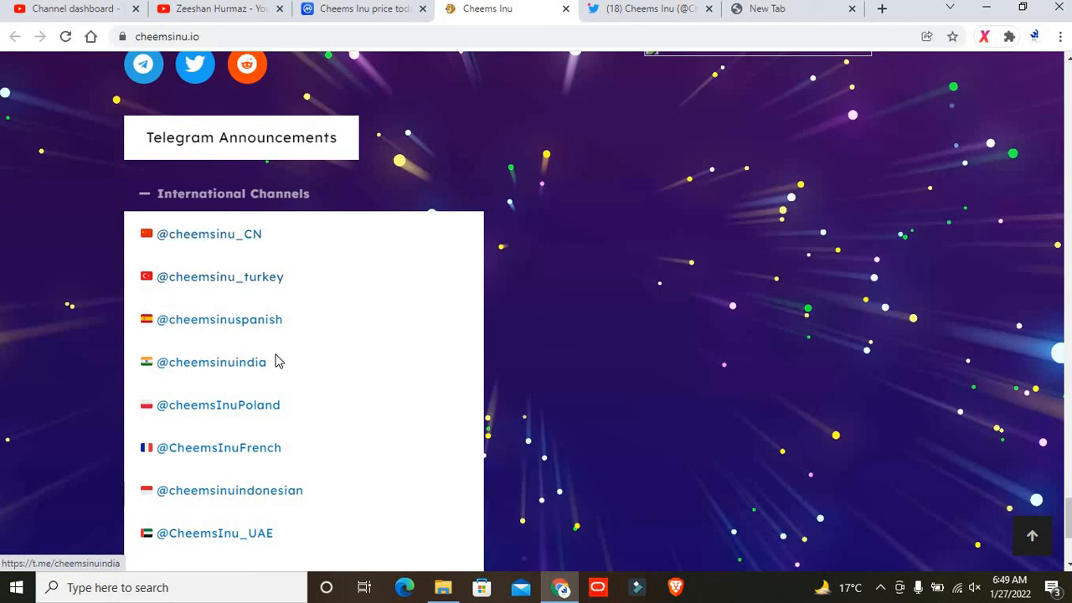
scroll(down, 3)
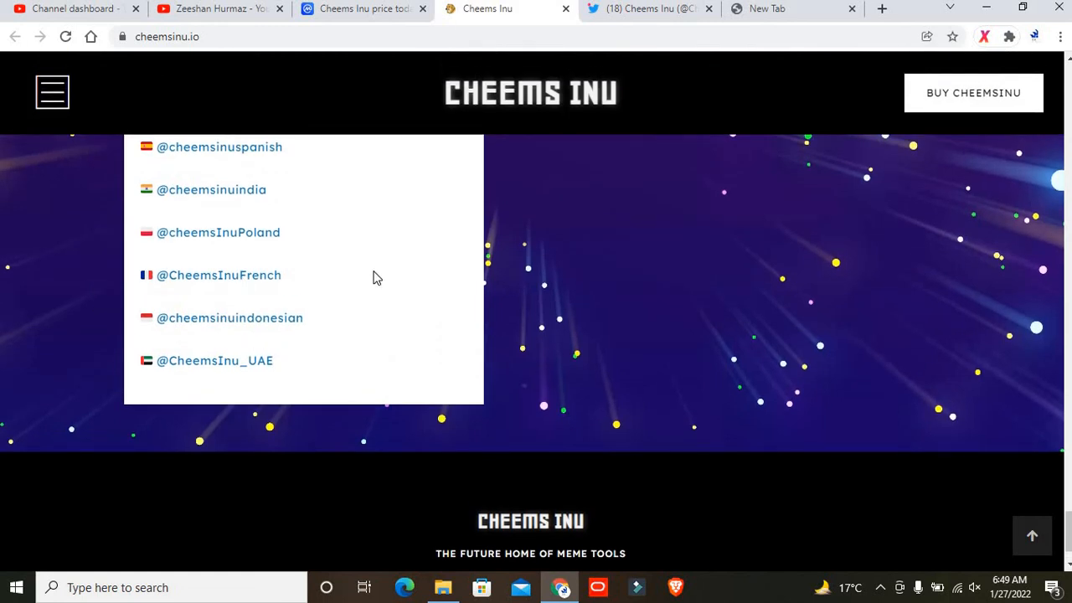
scroll(down, 3)
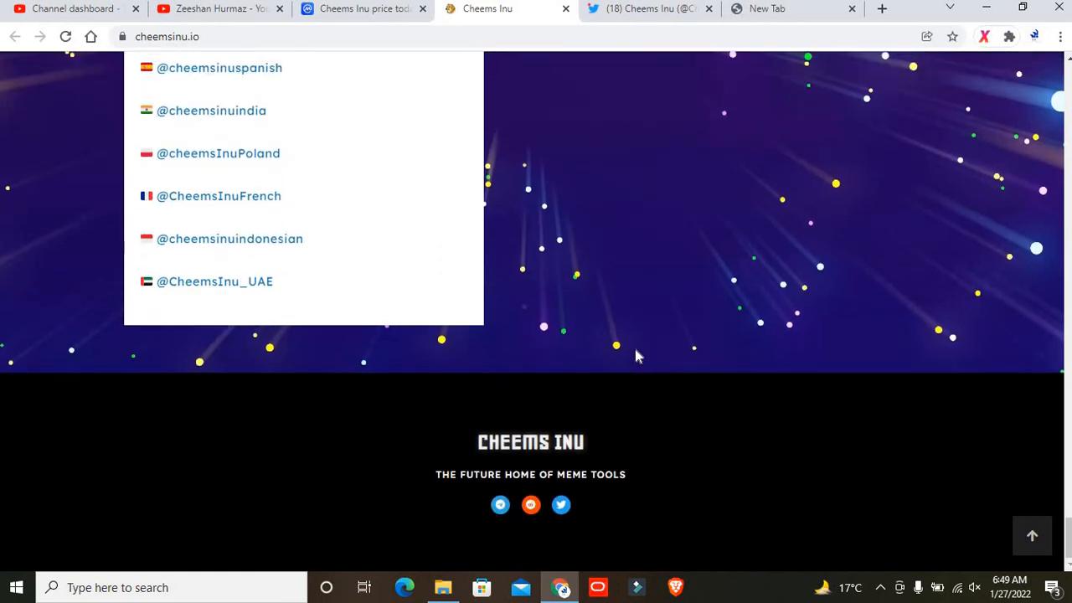
scroll(up, 3)
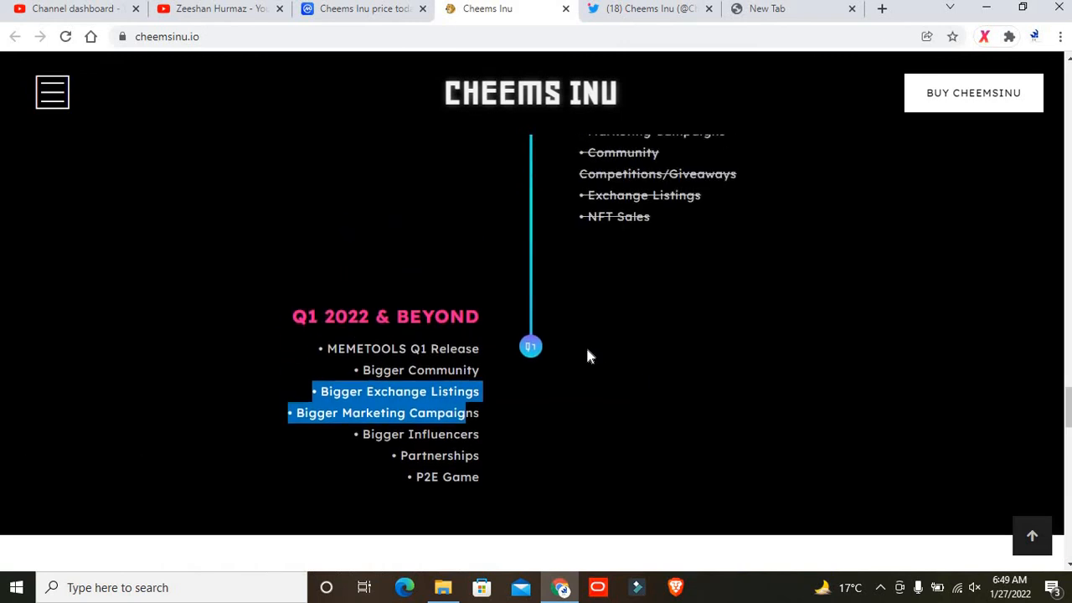
mouse_move(495, 402)
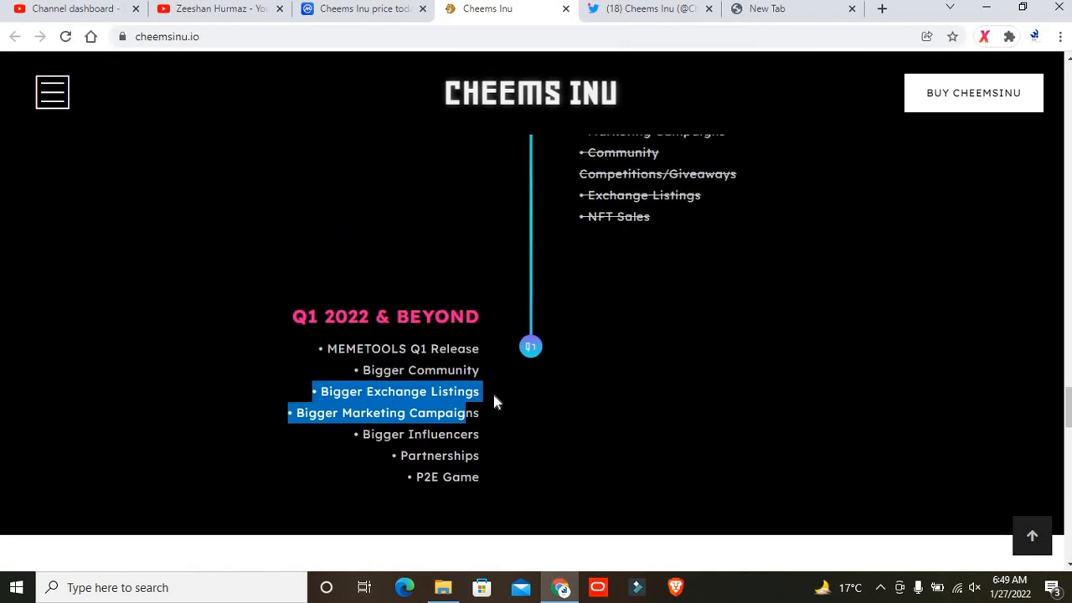